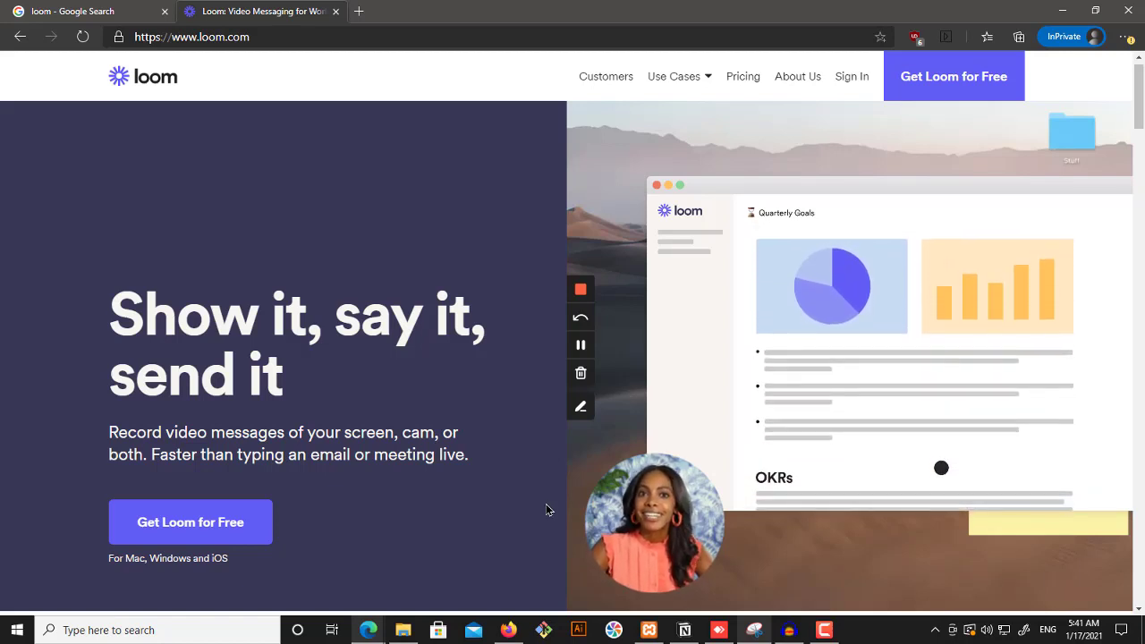
{"action": "mouse_move", "coordinate": [497, 501]}
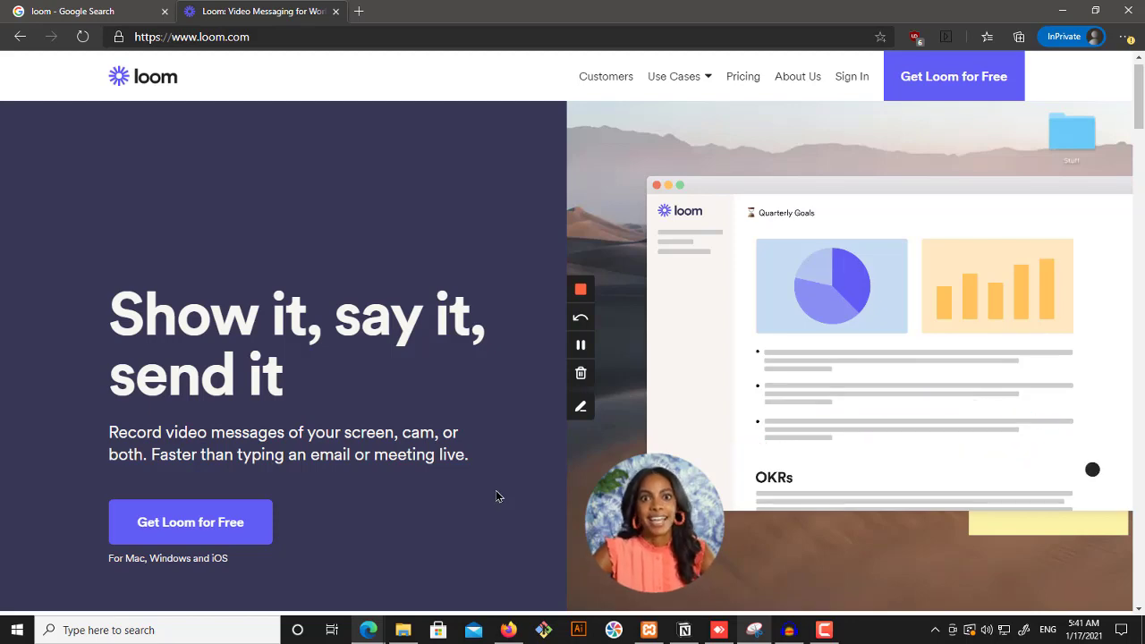
Scroll the Loom homepage down to the footer with the product, downloads and company links.
{"action": "scroll", "scroll_direction": "down", "scroll_amount": 3}
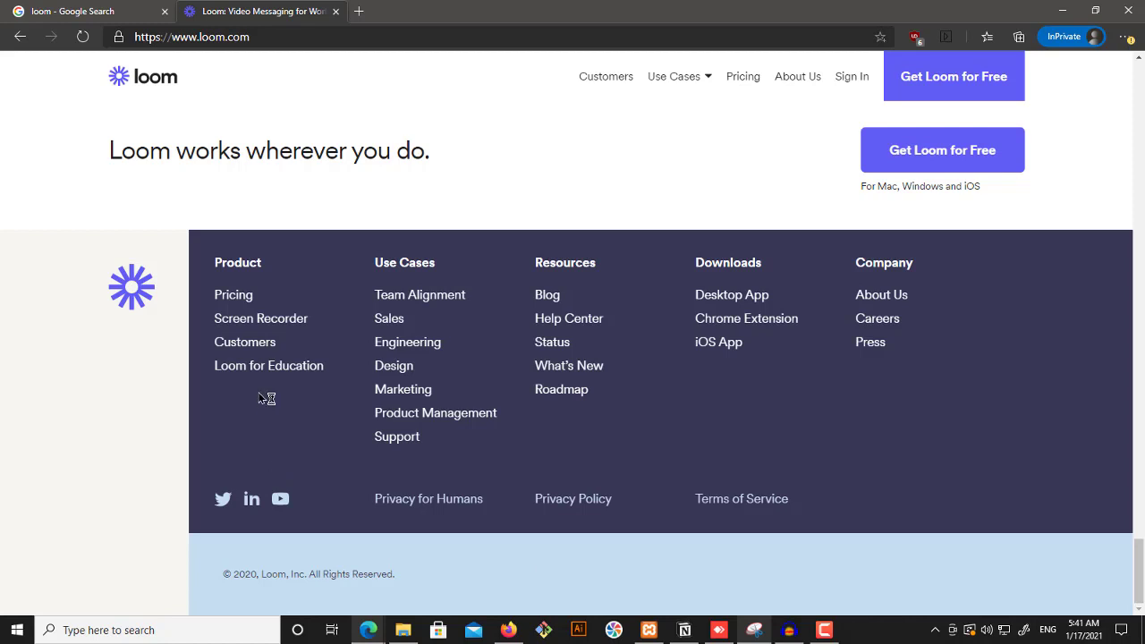
{"action": "mouse_move", "coordinate": [269, 366]}
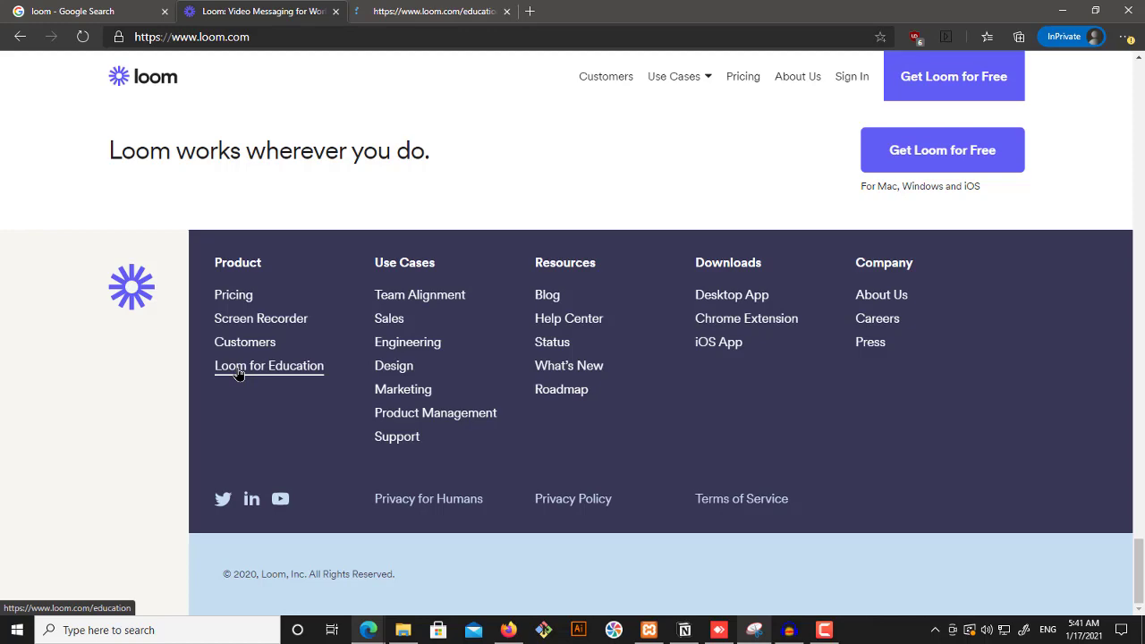
Open Loom for Education in a new tab, then view the Starter, Business and Enterprise plans.
{"action": "left_click", "coordinate": [268, 365]}
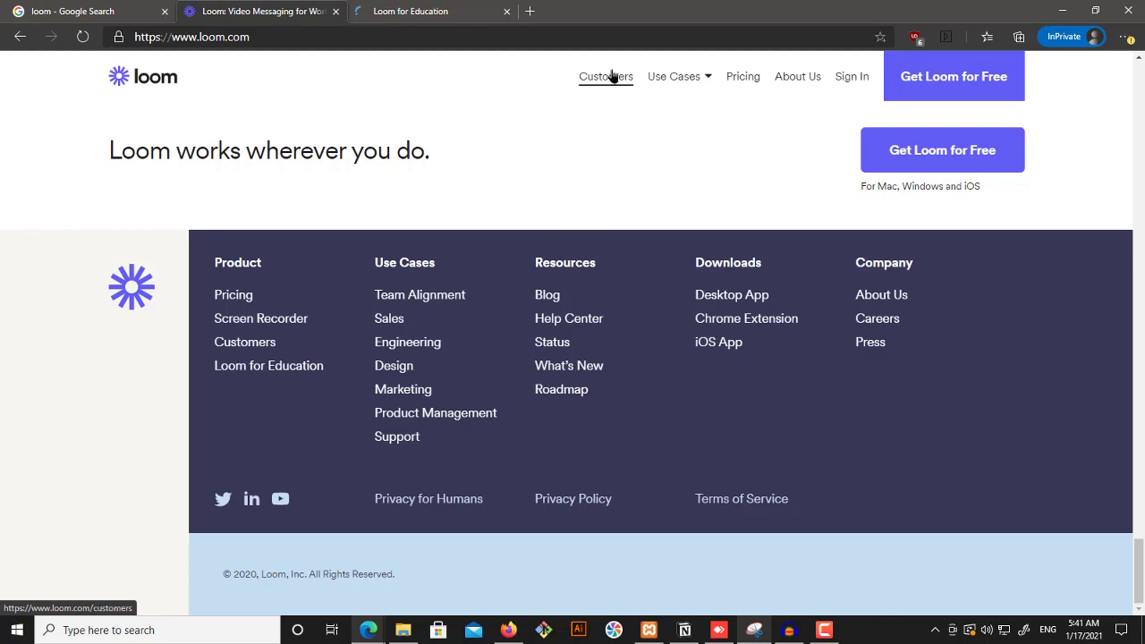
{"action": "left_click", "coordinate": [742, 76]}
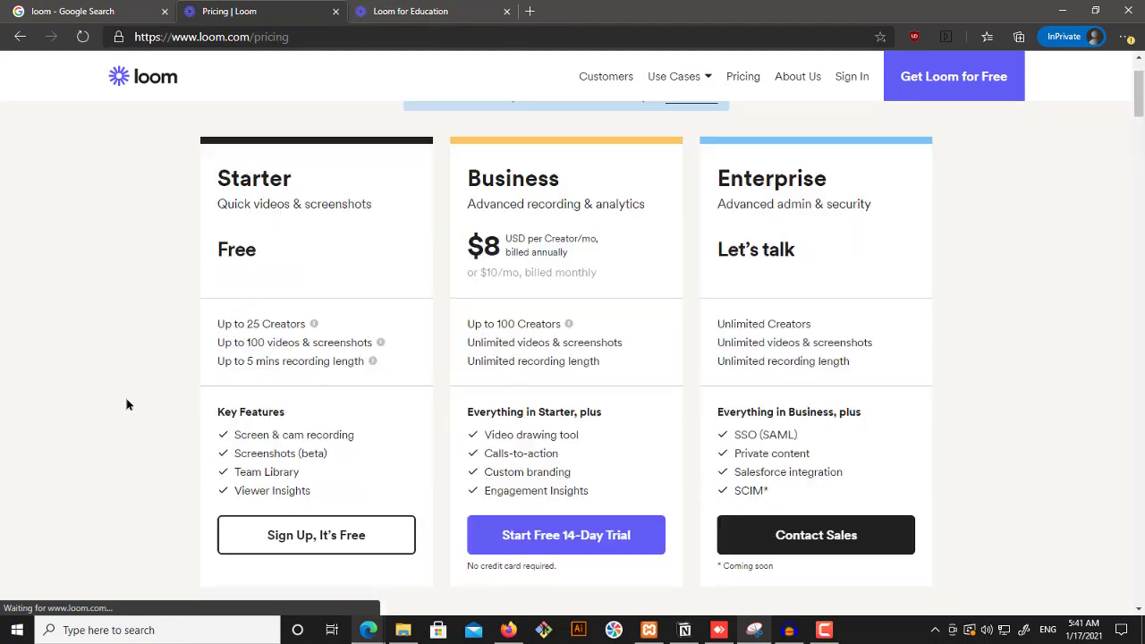
{"action": "scroll", "scroll_direction": "down", "scroll_amount": 3}
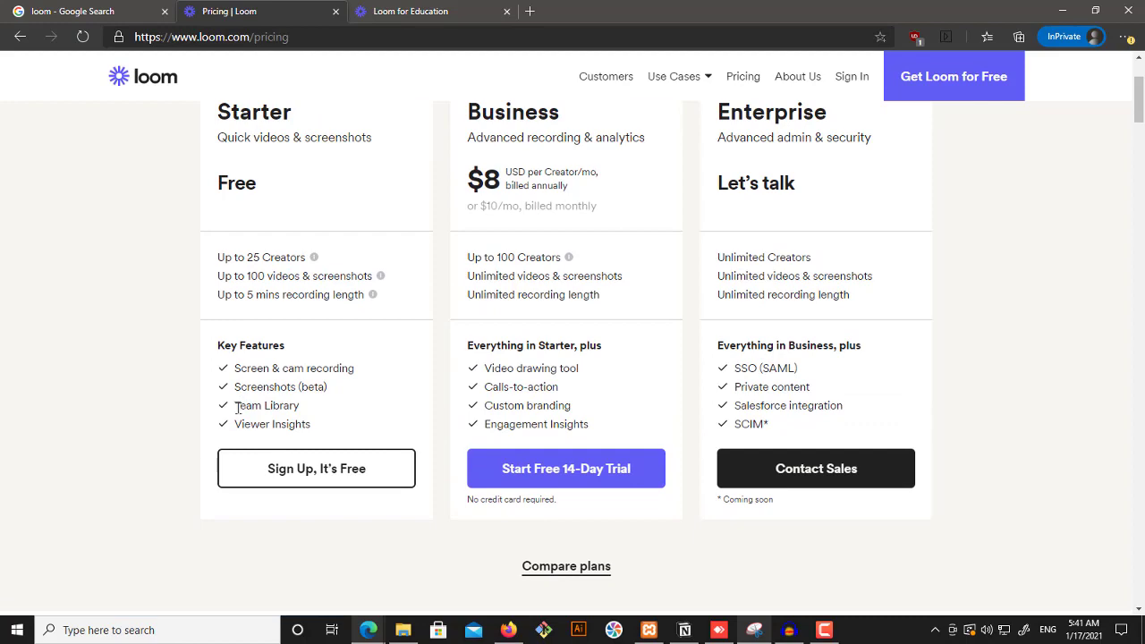
{"action": "mouse_move", "coordinate": [140, 420]}
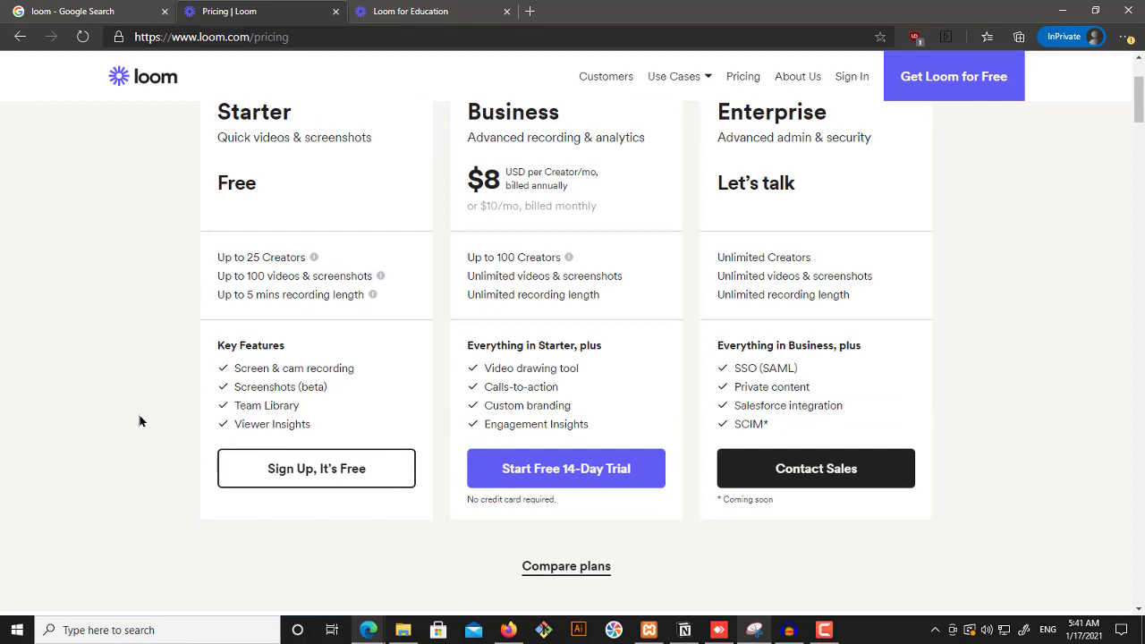
{"action": "mouse_move", "coordinate": [169, 311]}
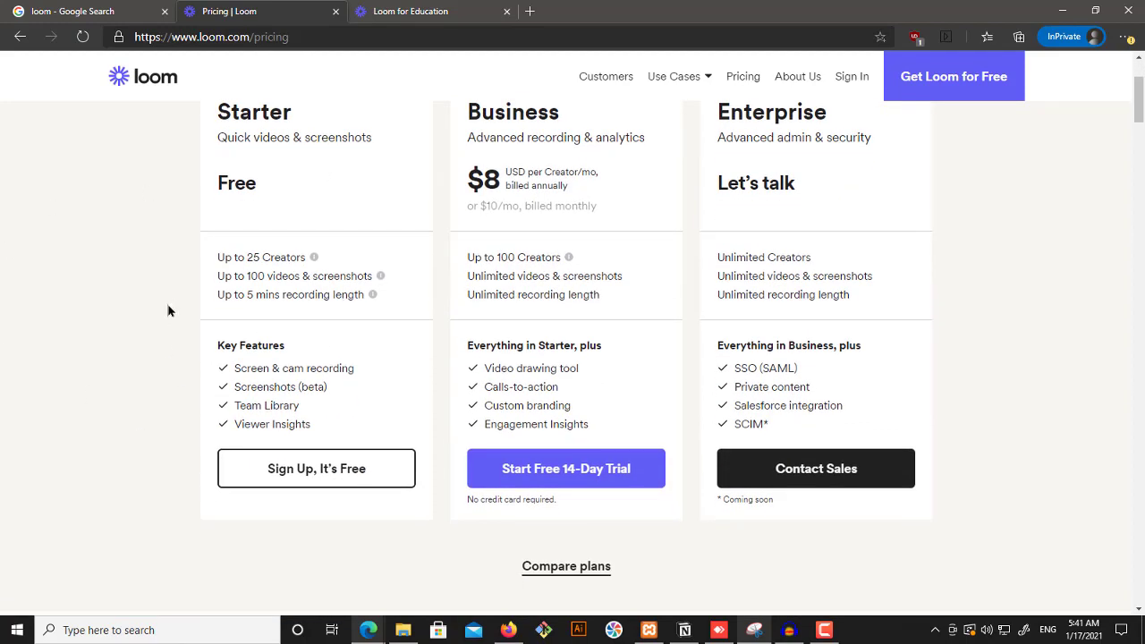
{"action": "mouse_move", "coordinate": [337, 300]}
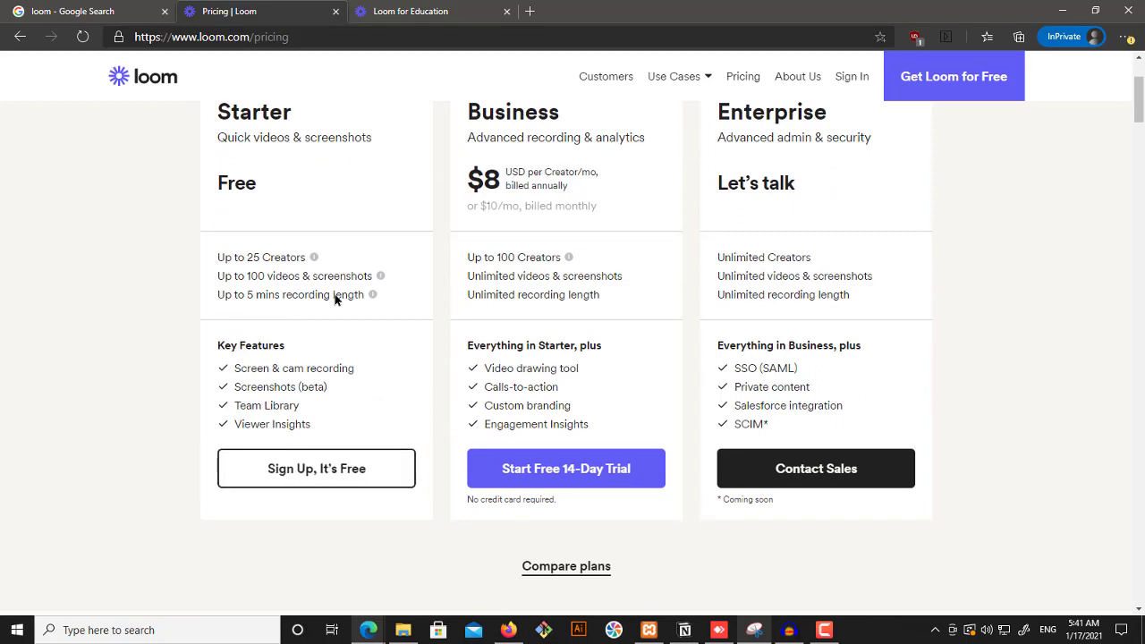
Show the 'Get Loom Starter for Free' and 'Get Verified' steps on Loom for Education.
{"action": "left_click", "coordinate": [410, 10]}
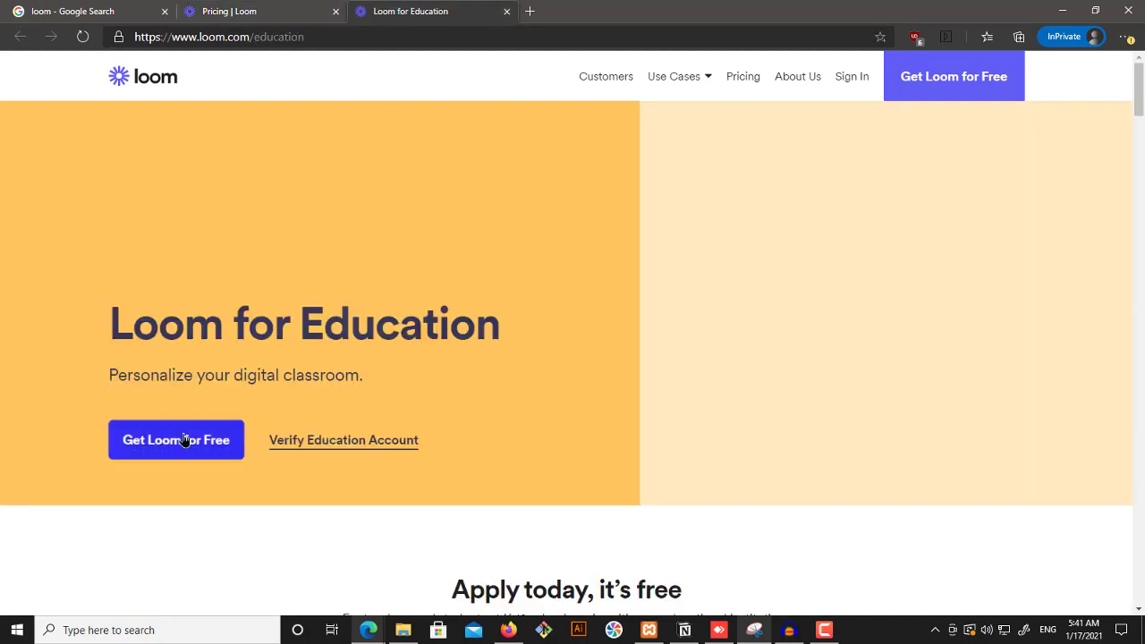
{"action": "scroll", "scroll_direction": "down", "scroll_amount": 3}
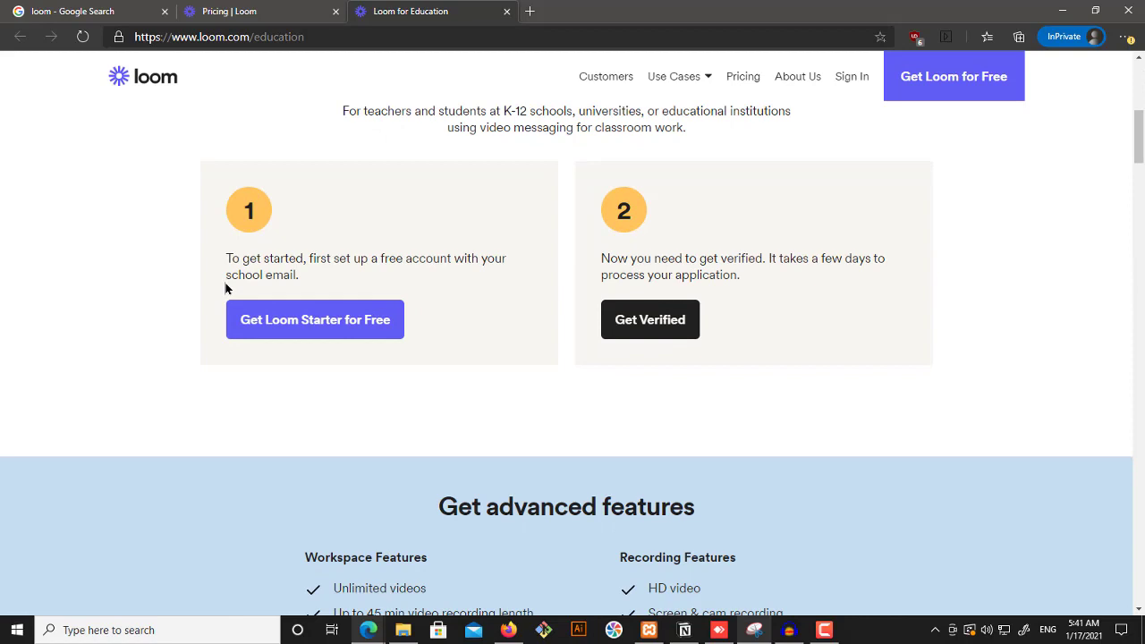
{"action": "mouse_move", "coordinate": [315, 319]}
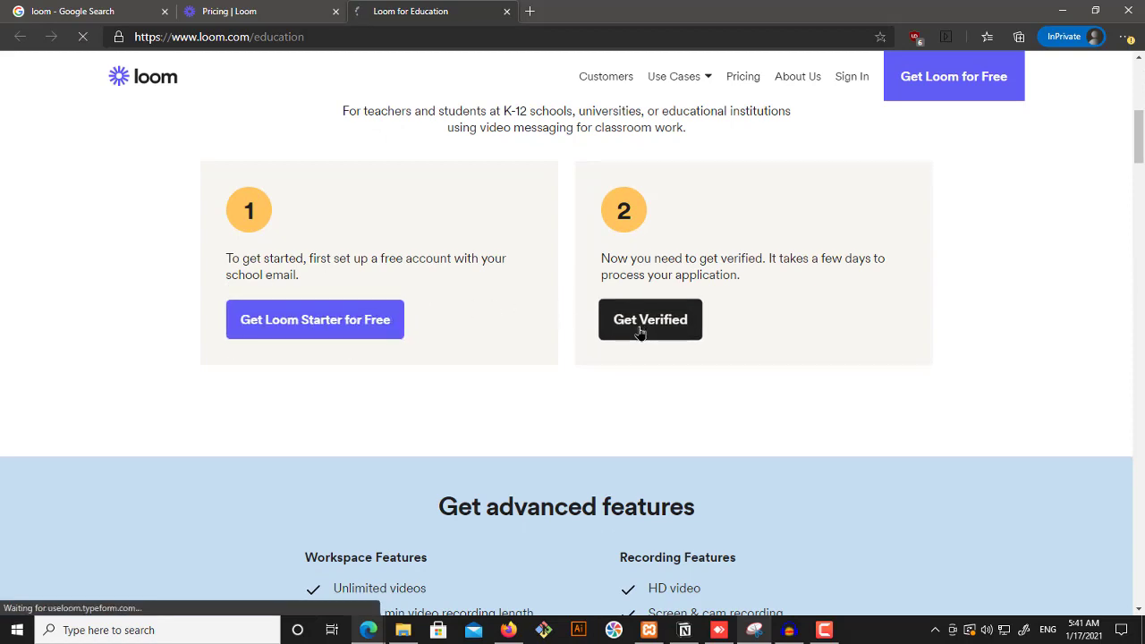
Start the education verification form and answer Yes to having an active school account.
{"action": "left_click", "coordinate": [649, 319]}
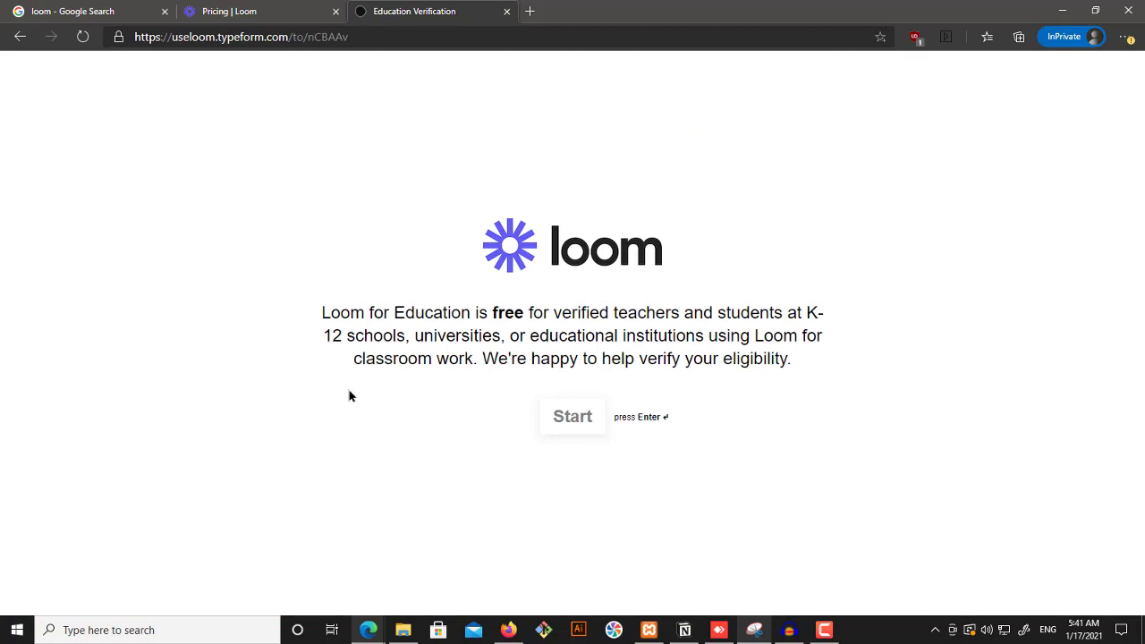
{"action": "left_click", "coordinate": [572, 415]}
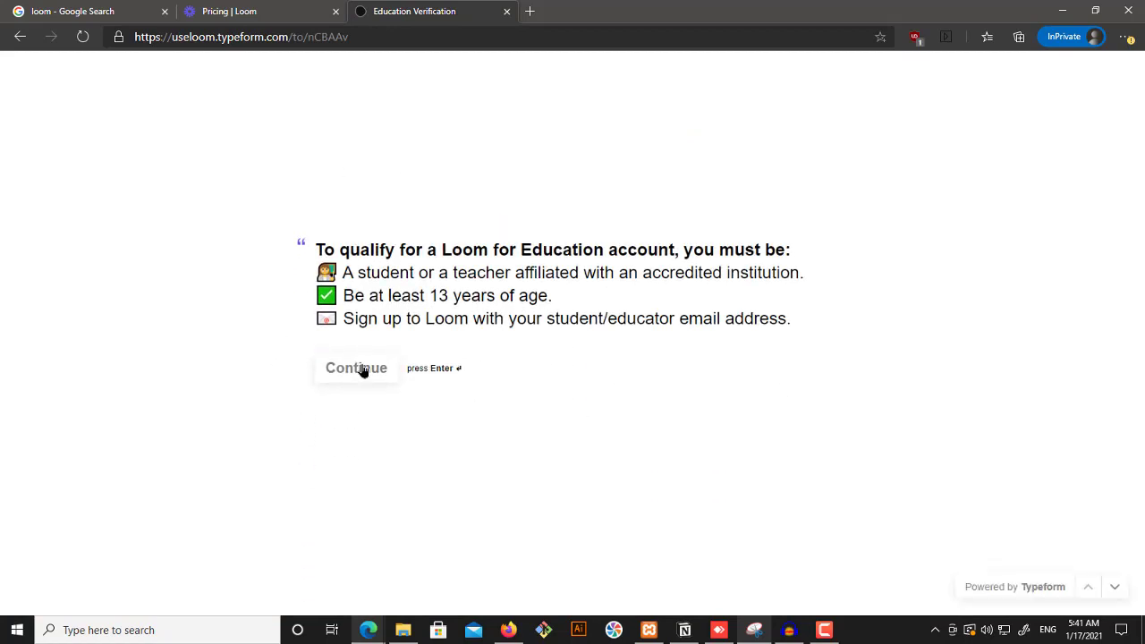
{"action": "left_click", "coordinate": [355, 368]}
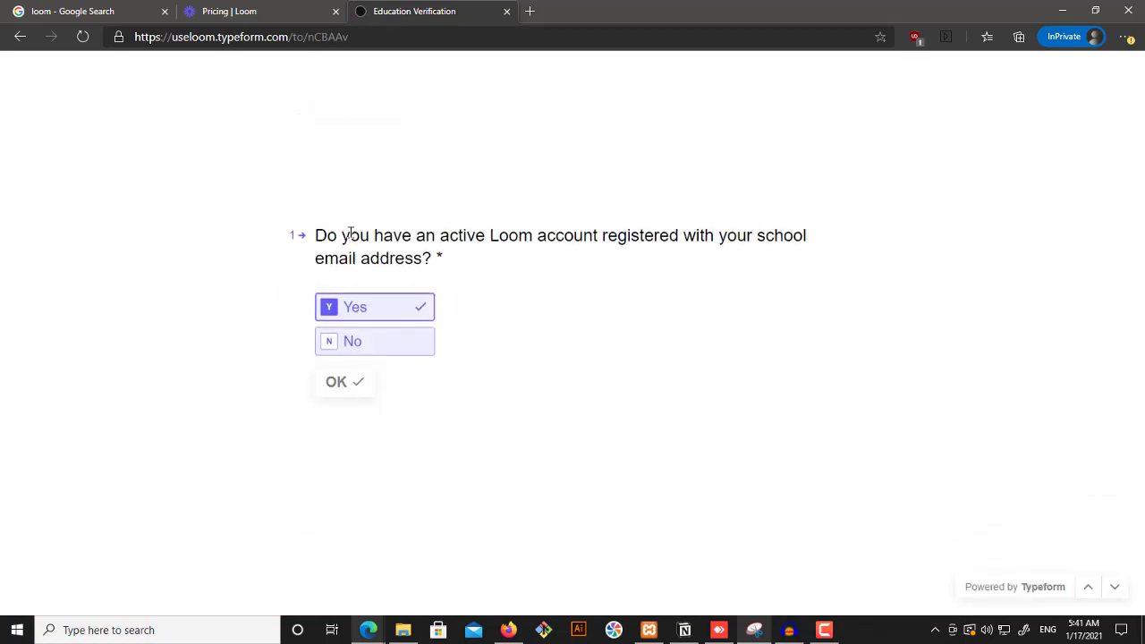
{"action": "mouse_move", "coordinate": [81, 198]}
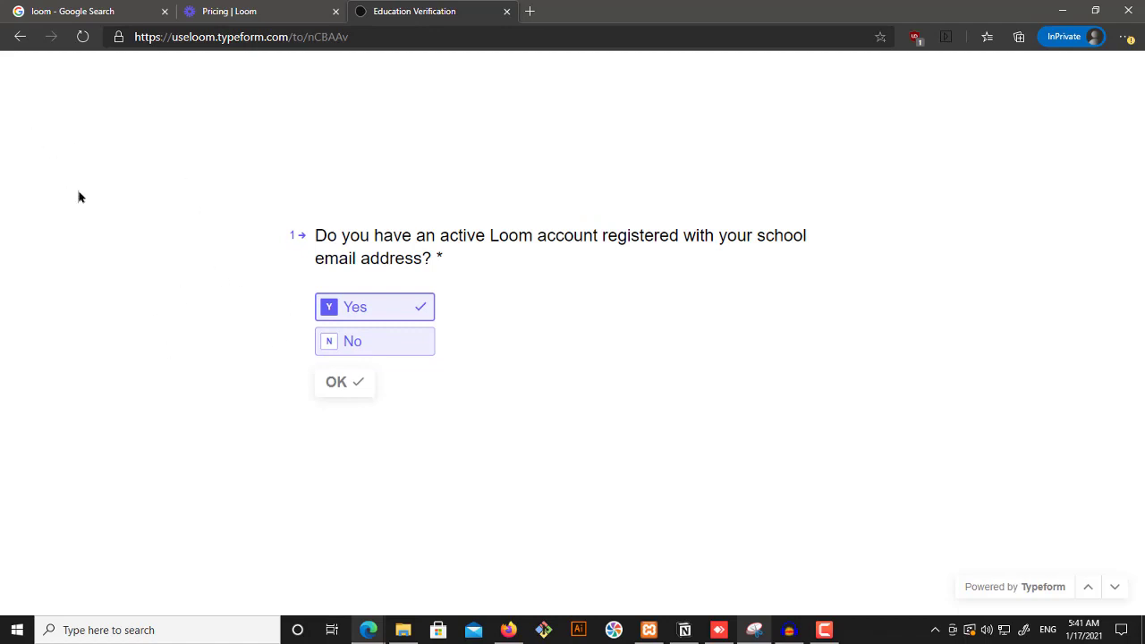
{"action": "left_click", "coordinate": [344, 381]}
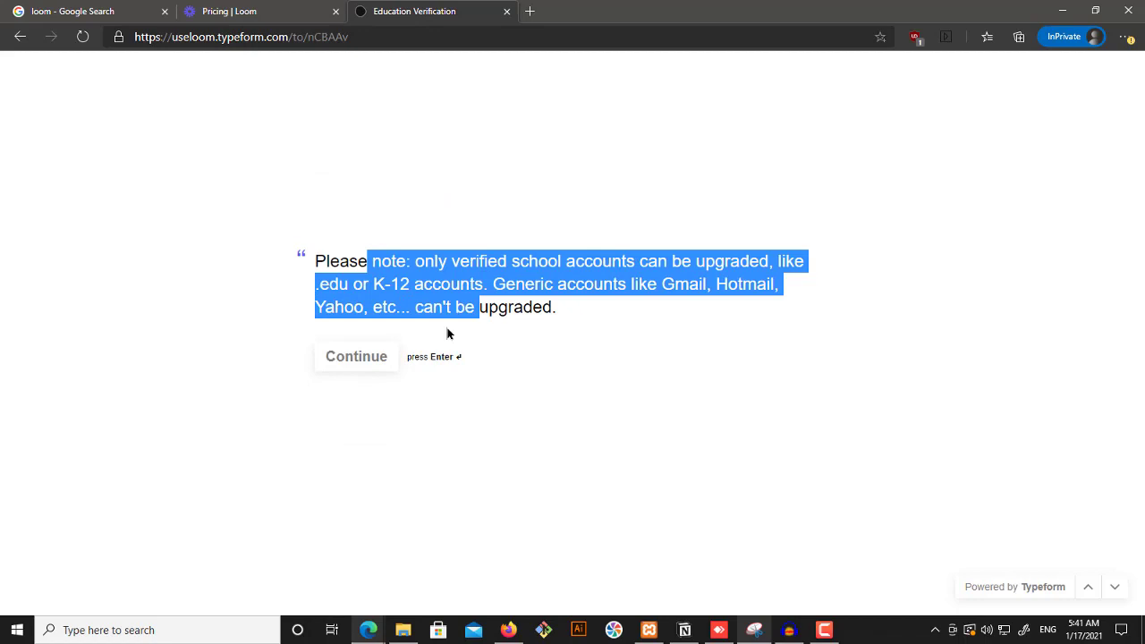
{"action": "left_click", "coordinate": [356, 356]}
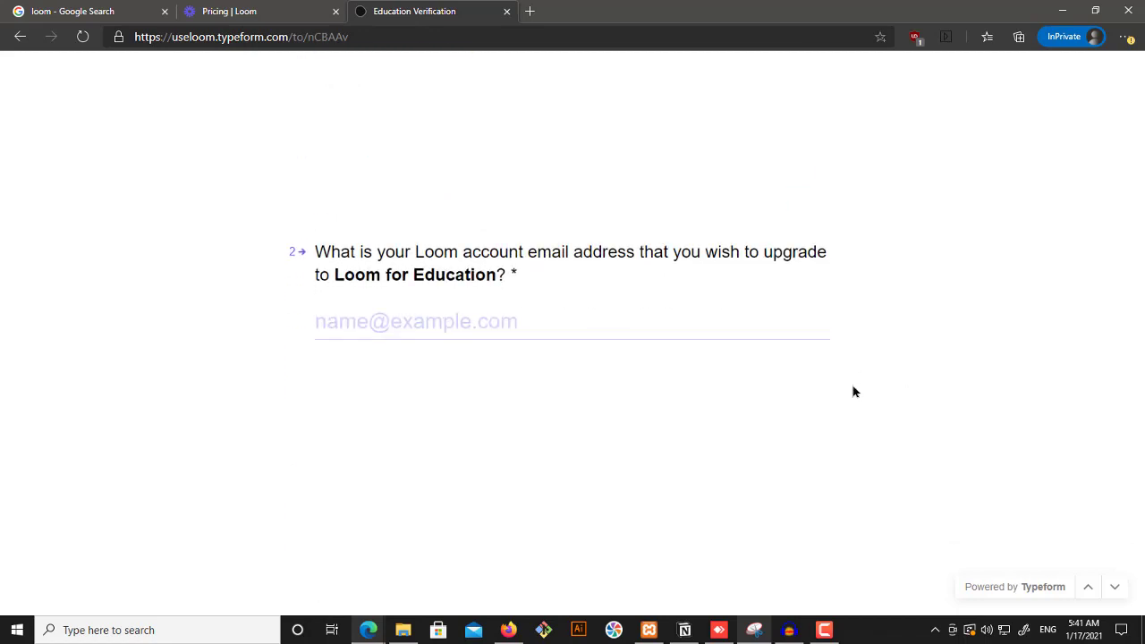
{"action": "mouse_move", "coordinate": [850, 379]}
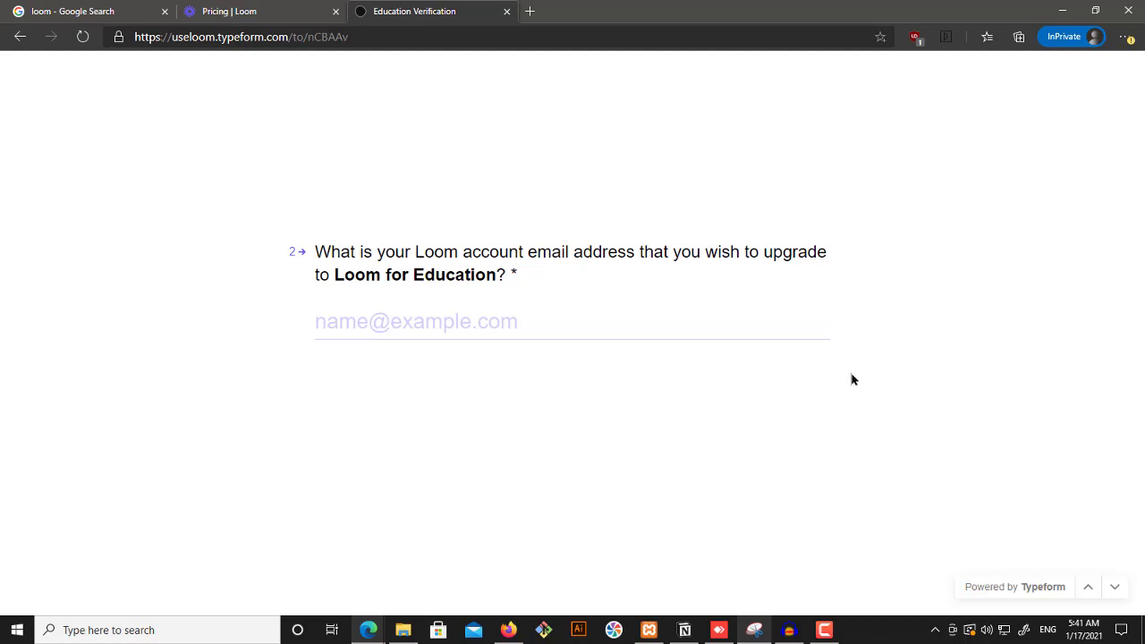
{"action": "mouse_move", "coordinate": [255, 11]}
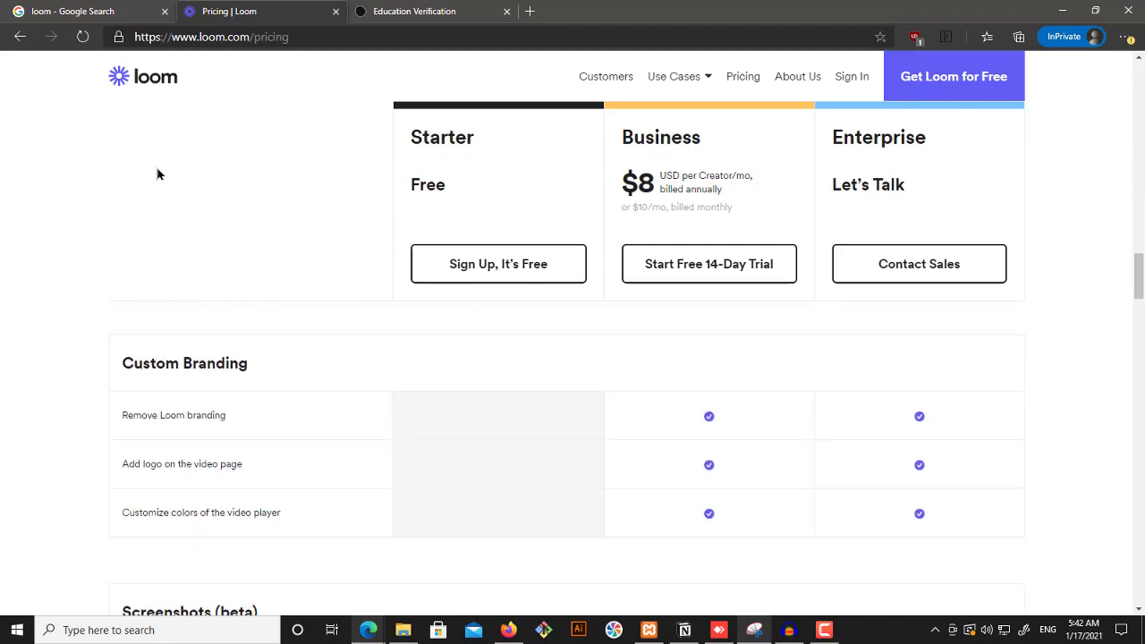
Highlight the Starter plan's creator and 5-minute recording limits, then return to the homepage.
{"action": "scroll", "scroll_direction": "down", "scroll_amount": 3}
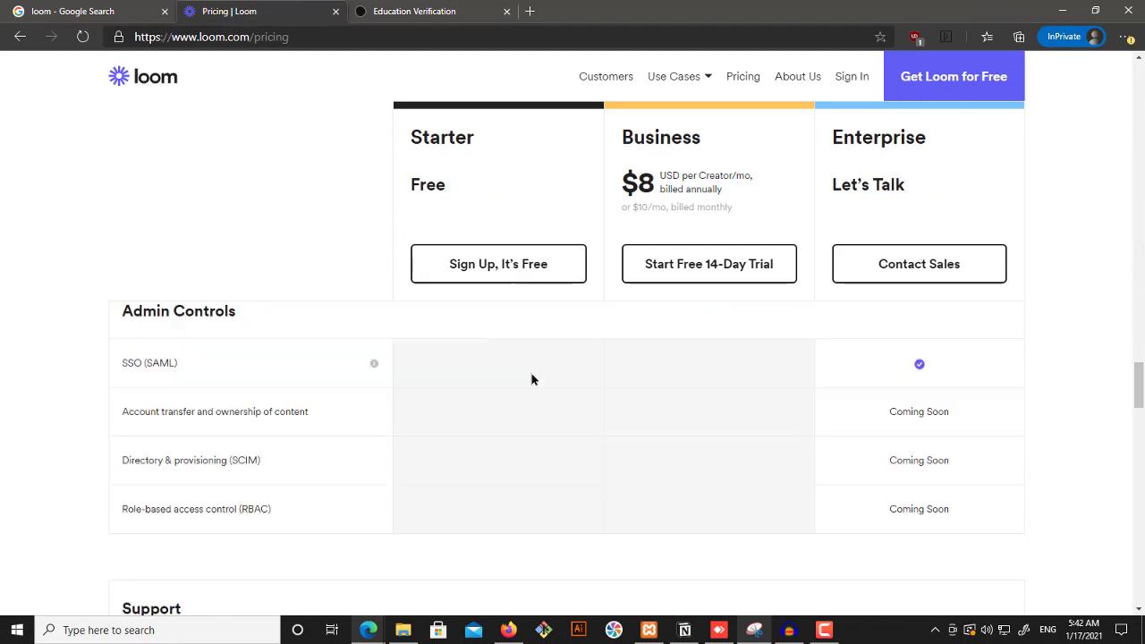
{"action": "scroll", "scroll_direction": "down", "scroll_amount": 3}
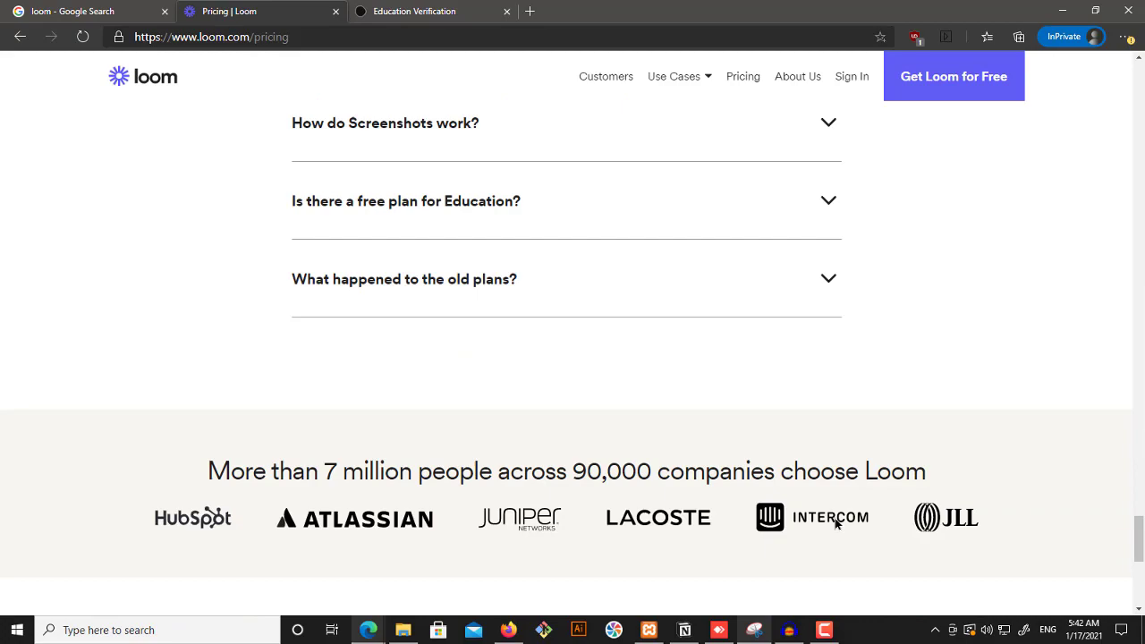
{"action": "scroll", "scroll_direction": "up", "scroll_amount": 3}
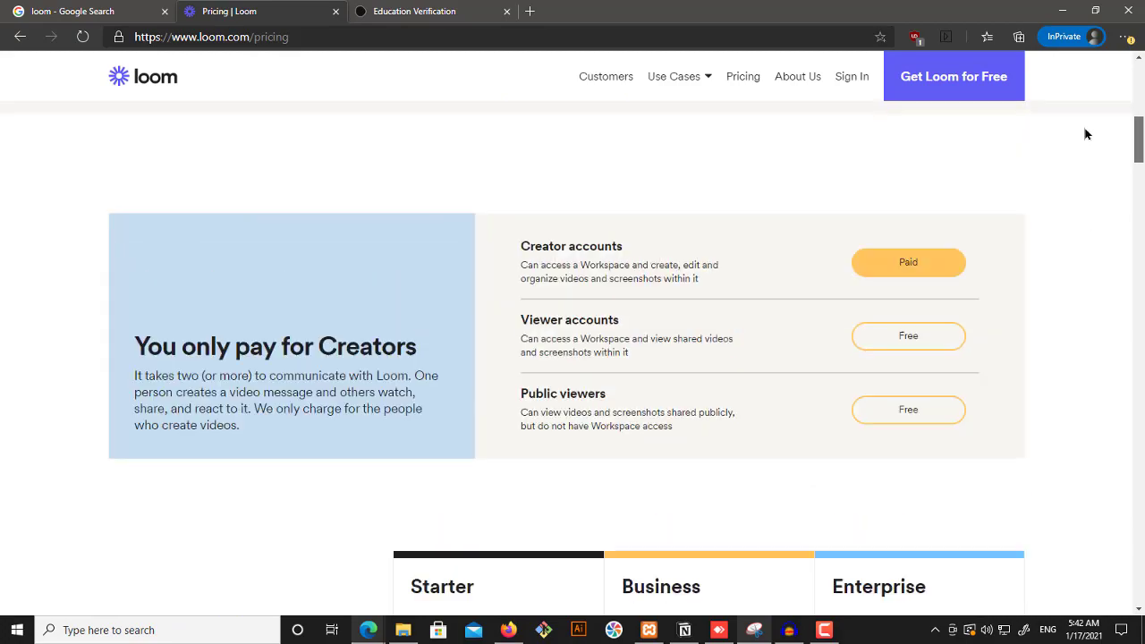
{"action": "scroll", "scroll_direction": "down", "scroll_amount": 3}
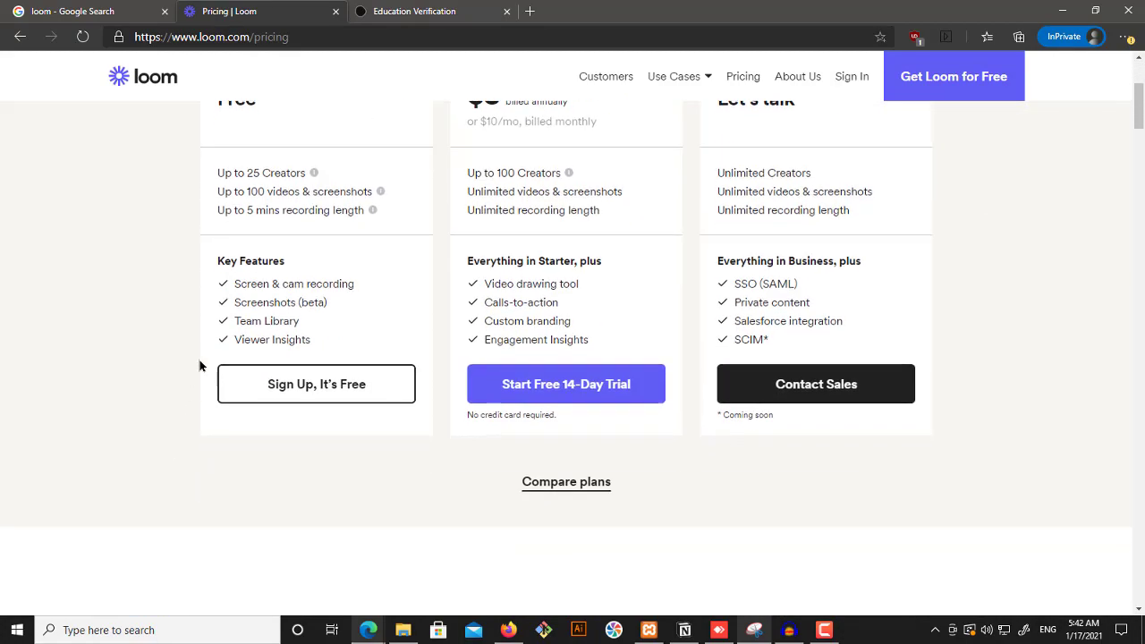
{"action": "scroll", "scroll_direction": "up", "scroll_amount": 3}
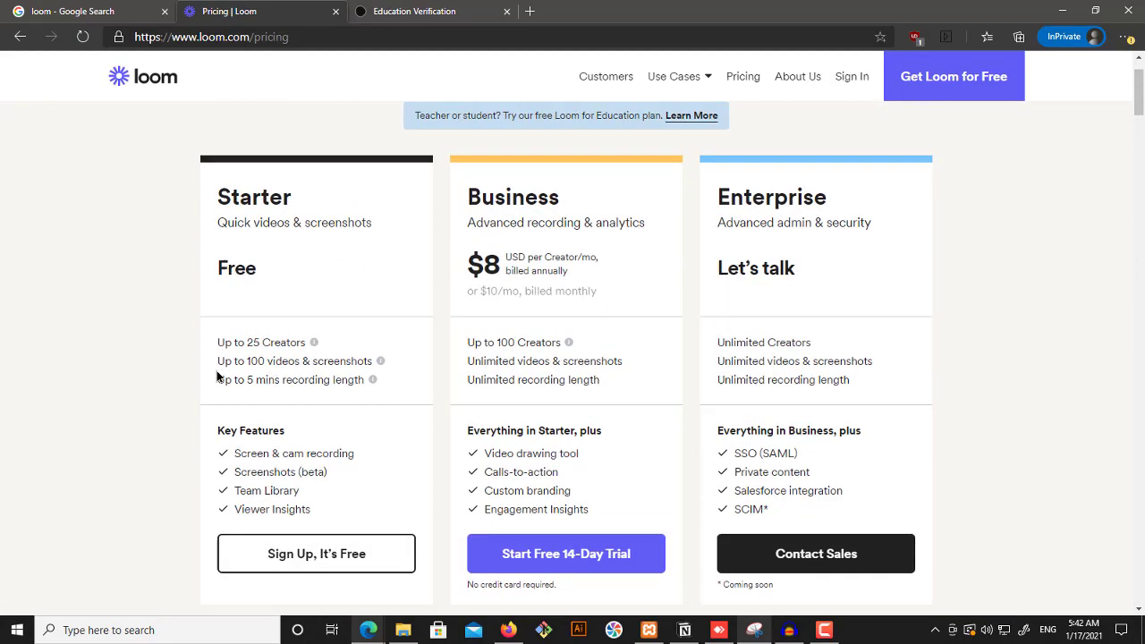
{"action": "double_click", "coordinate": [260, 342]}
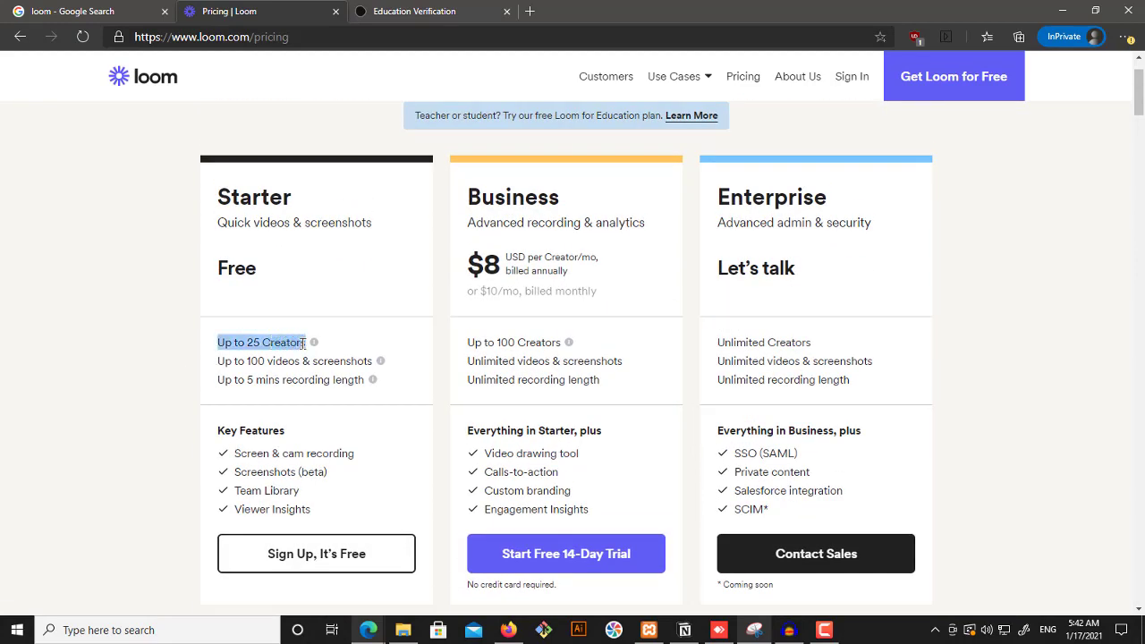
{"action": "double_click", "coordinate": [290, 379]}
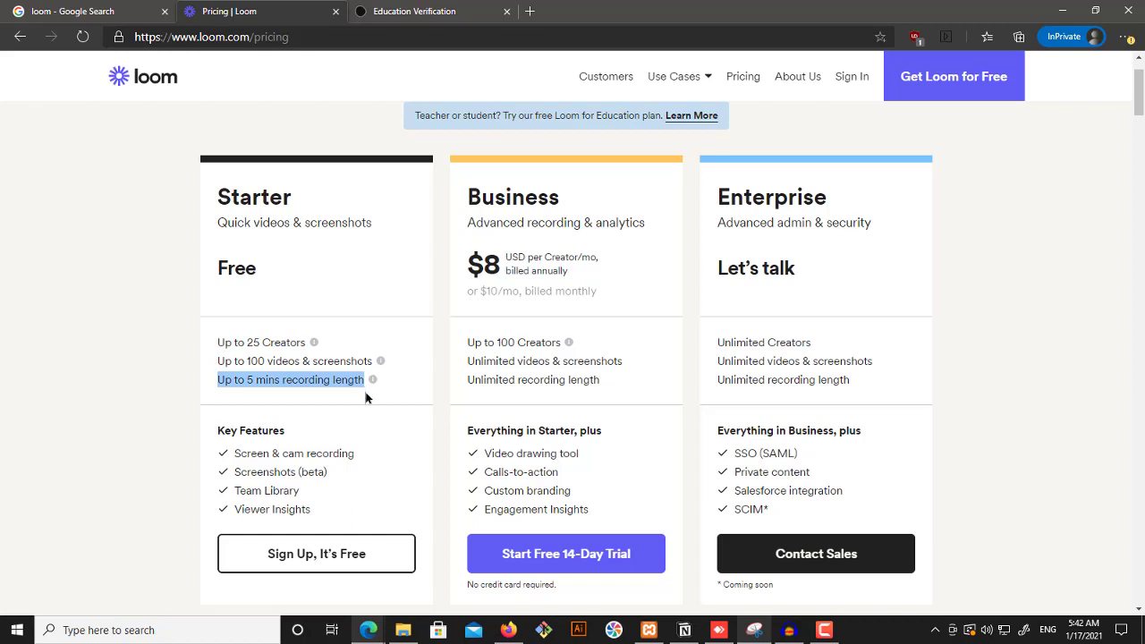
{"action": "mouse_move", "coordinate": [588, 278]}
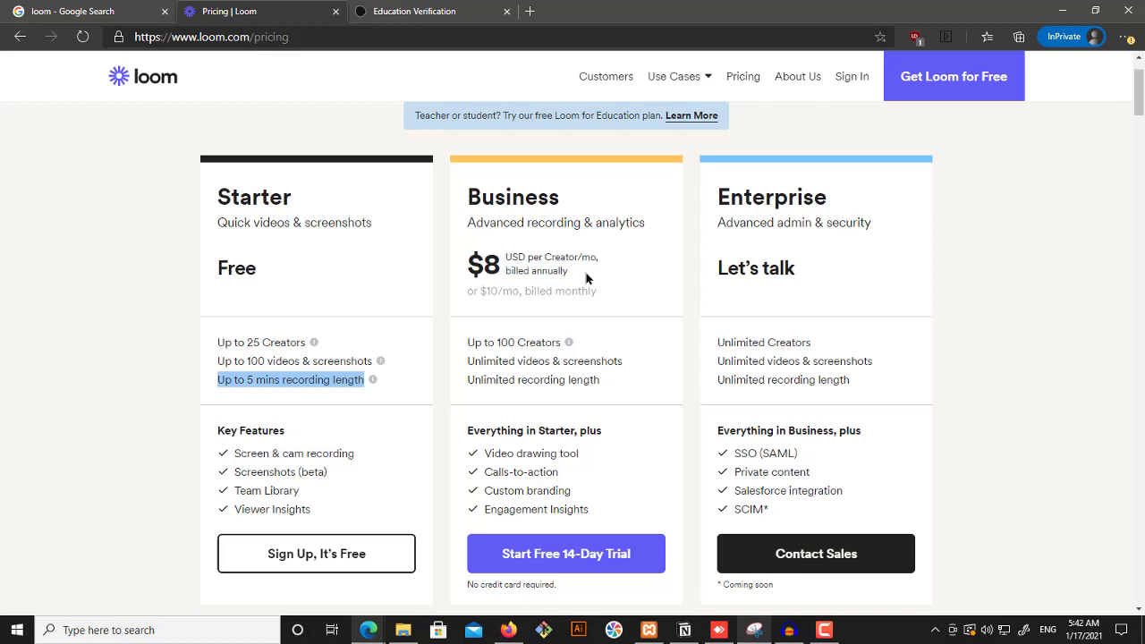
{"action": "left_click", "coordinate": [678, 76]}
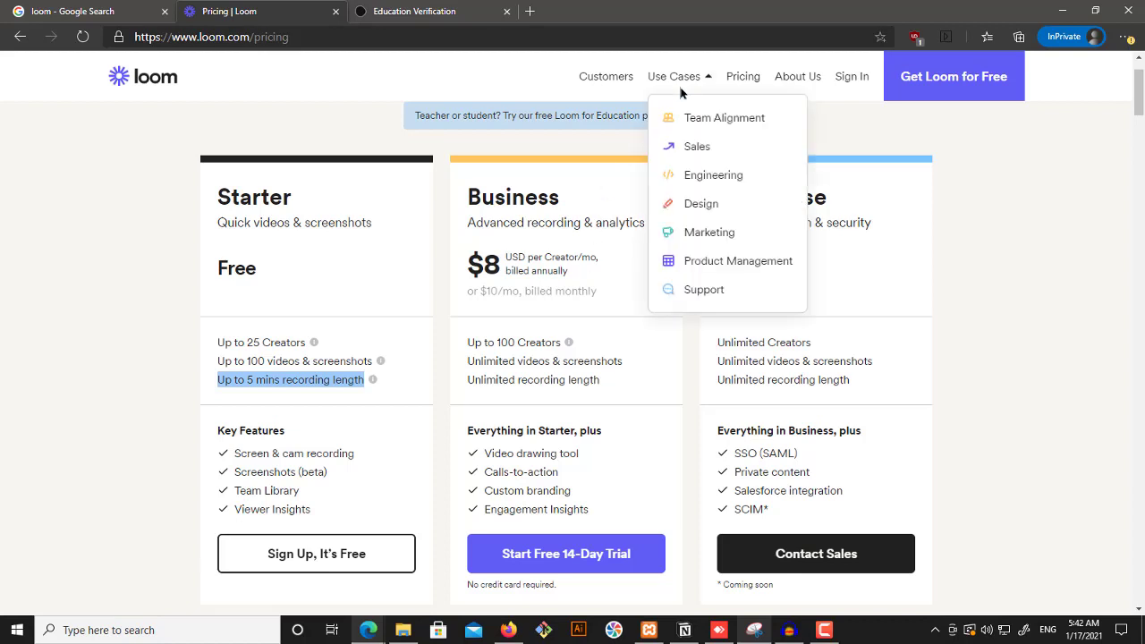
{"action": "mouse_move", "coordinate": [676, 169]}
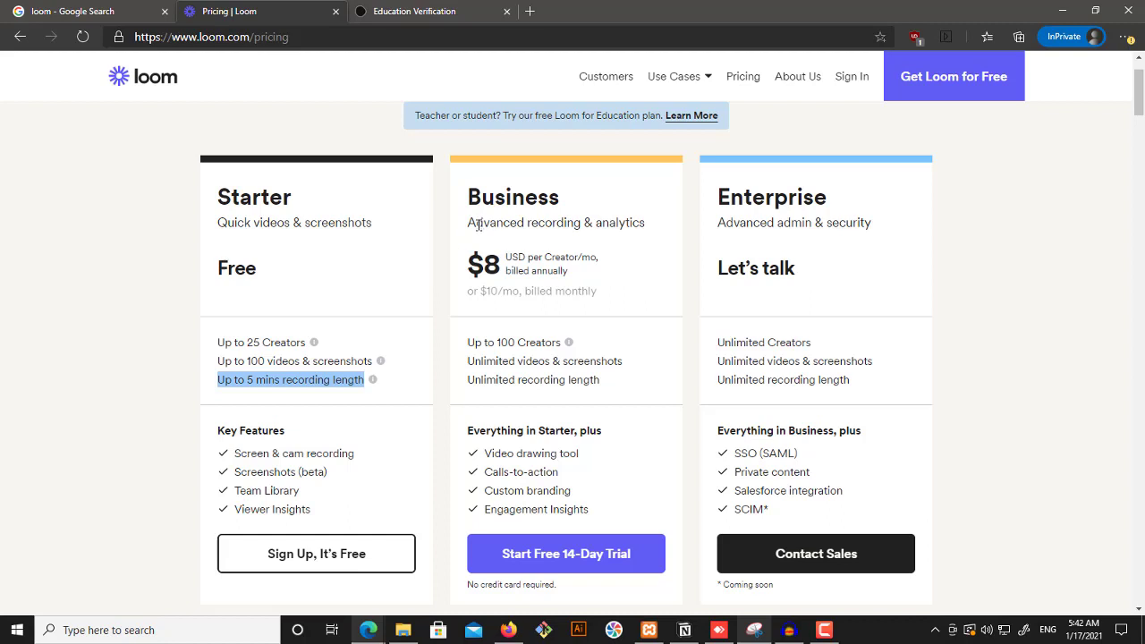
{"action": "mouse_move", "coordinate": [308, 403]}
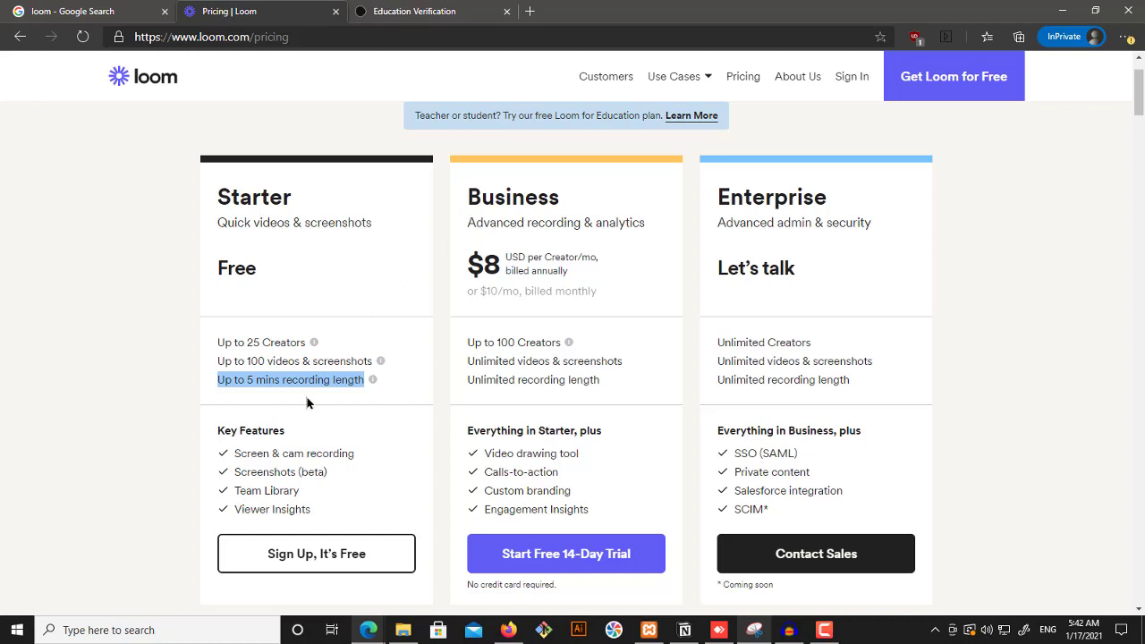
{"action": "mouse_move", "coordinate": [370, 224]}
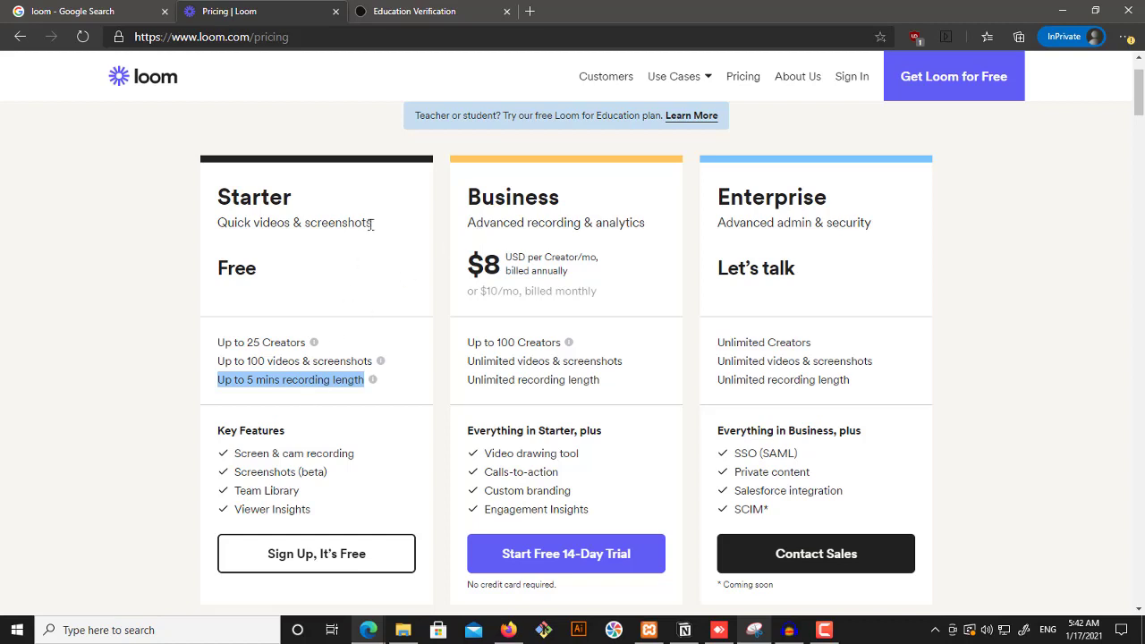
{"action": "mouse_move", "coordinate": [148, 96]}
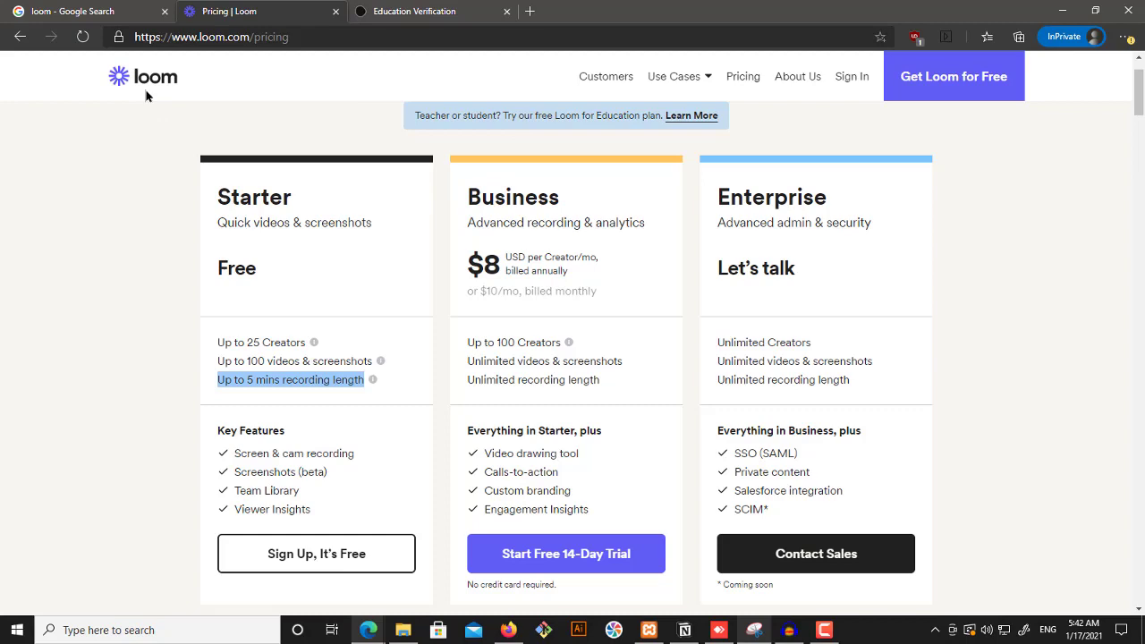
{"action": "left_click", "coordinate": [142, 76]}
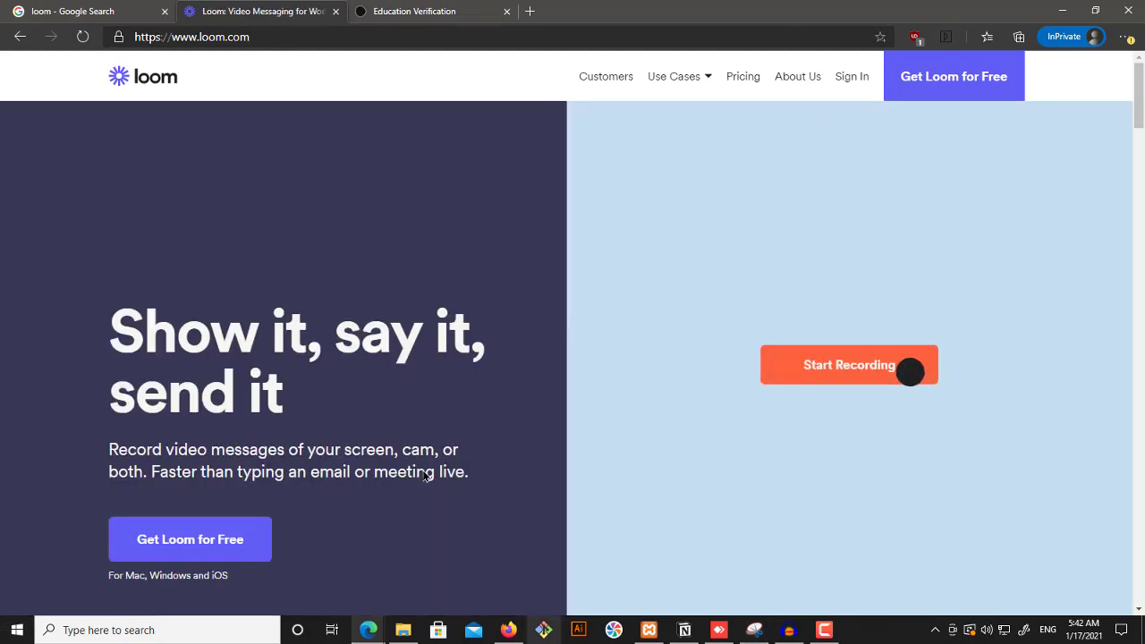
Start a screen-only, full-screen Loom recording with no camera.
{"action": "left_click", "coordinate": [16, 630]}
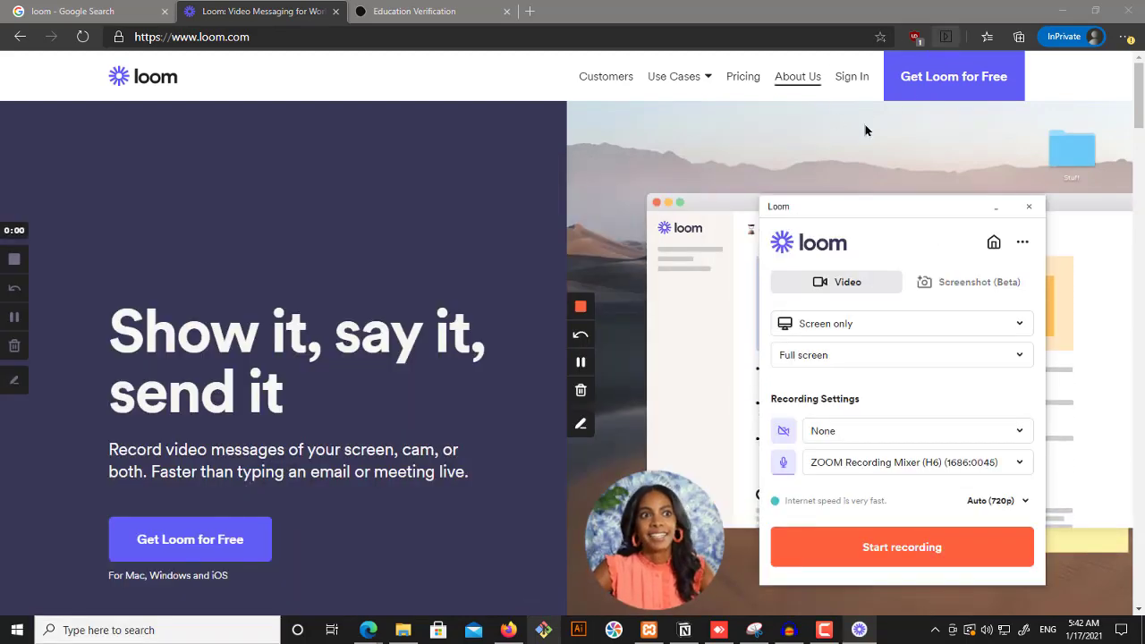
{"action": "mouse_move", "coordinate": [953, 76]}
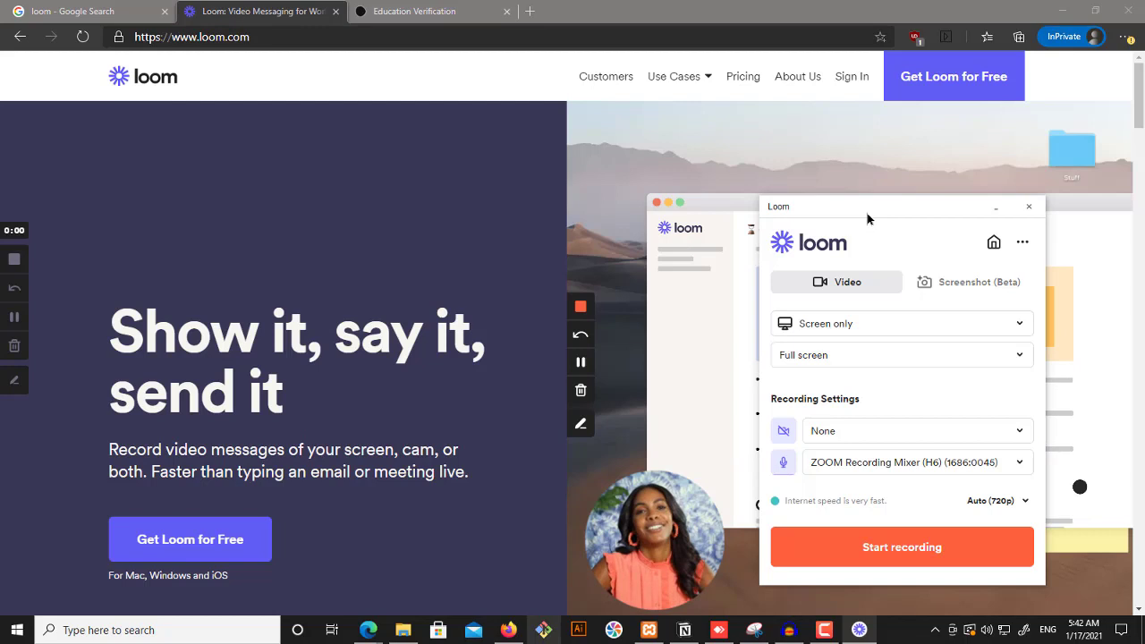
{"action": "left_click", "coordinate": [902, 546]}
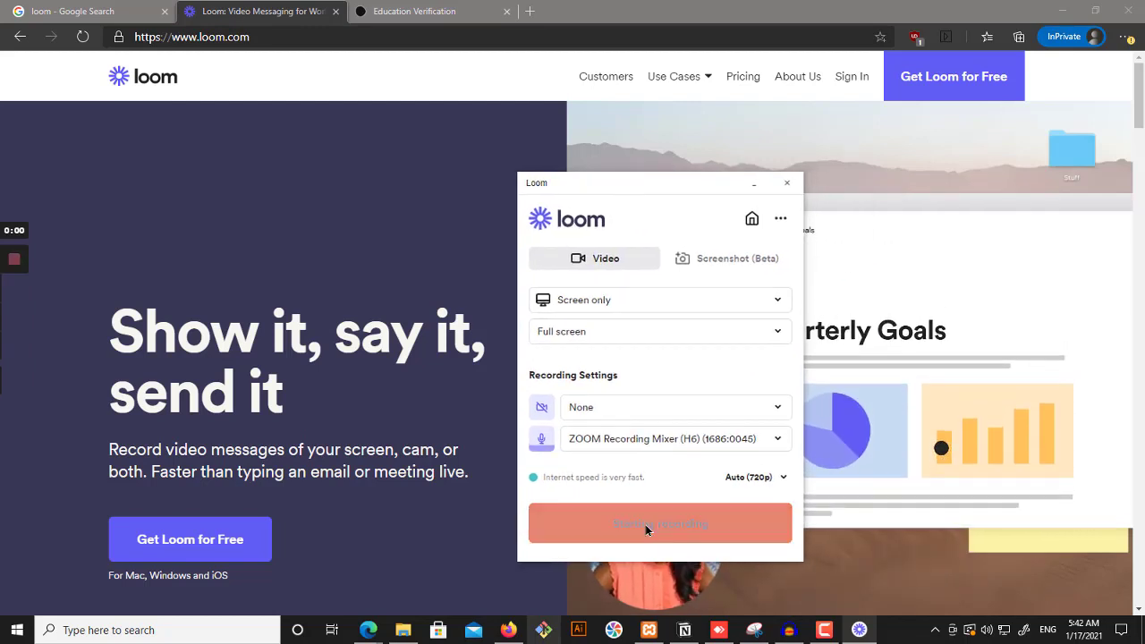
{"action": "left_click", "coordinate": [660, 523]}
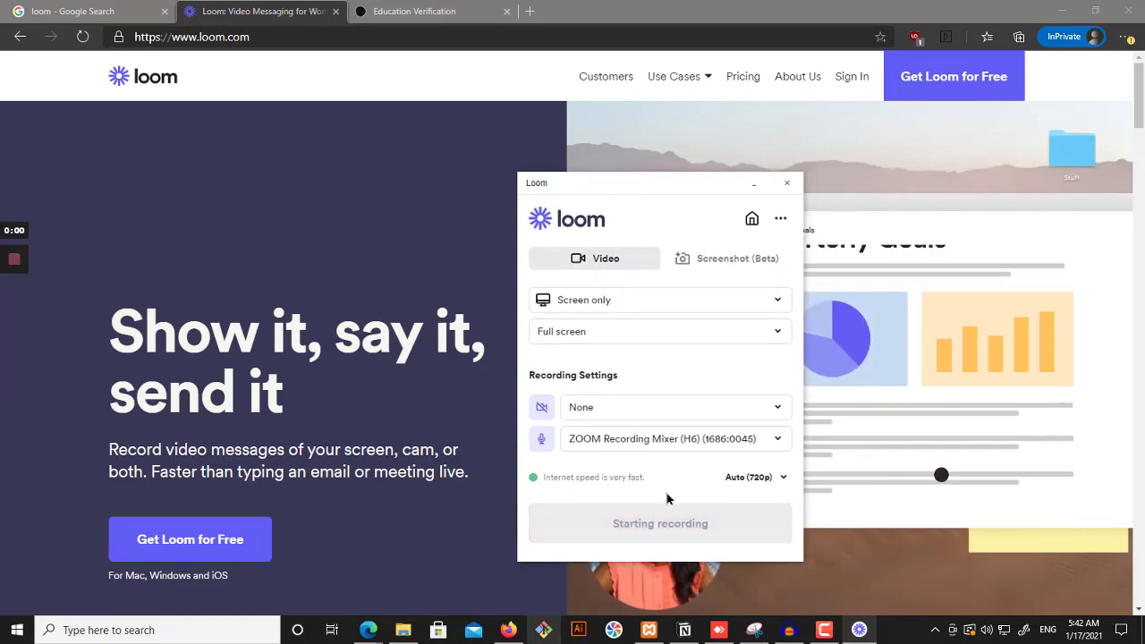
{"action": "left_click", "coordinate": [659, 524]}
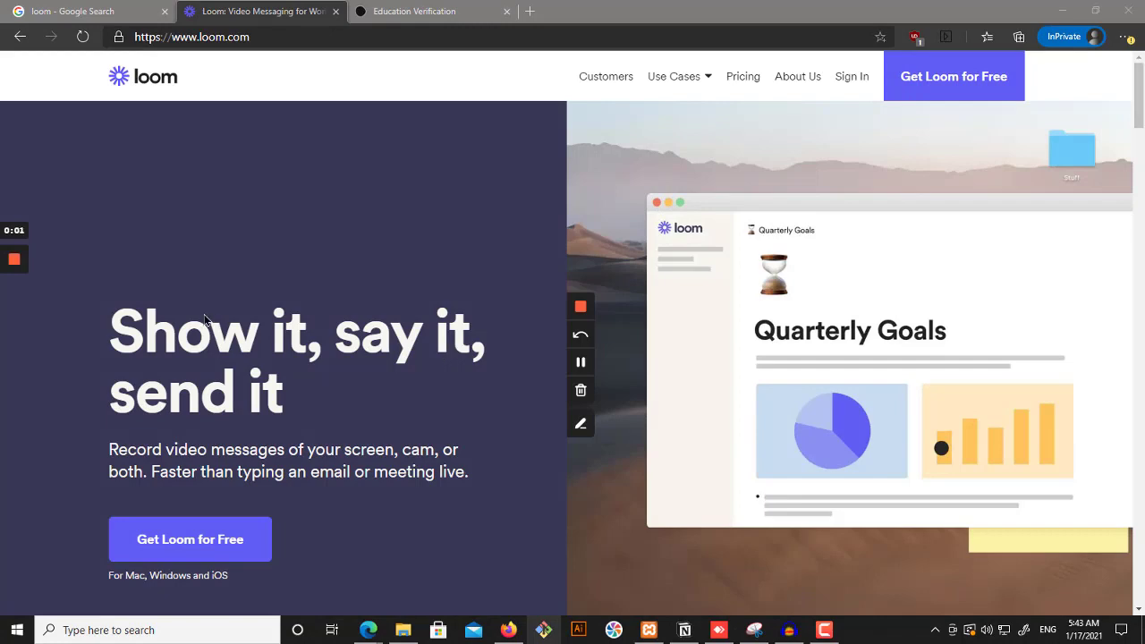
While recording, browse from the homepage to Pricing, then to Loom for Education.
{"action": "scroll", "scroll_direction": "down", "scroll_amount": 3}
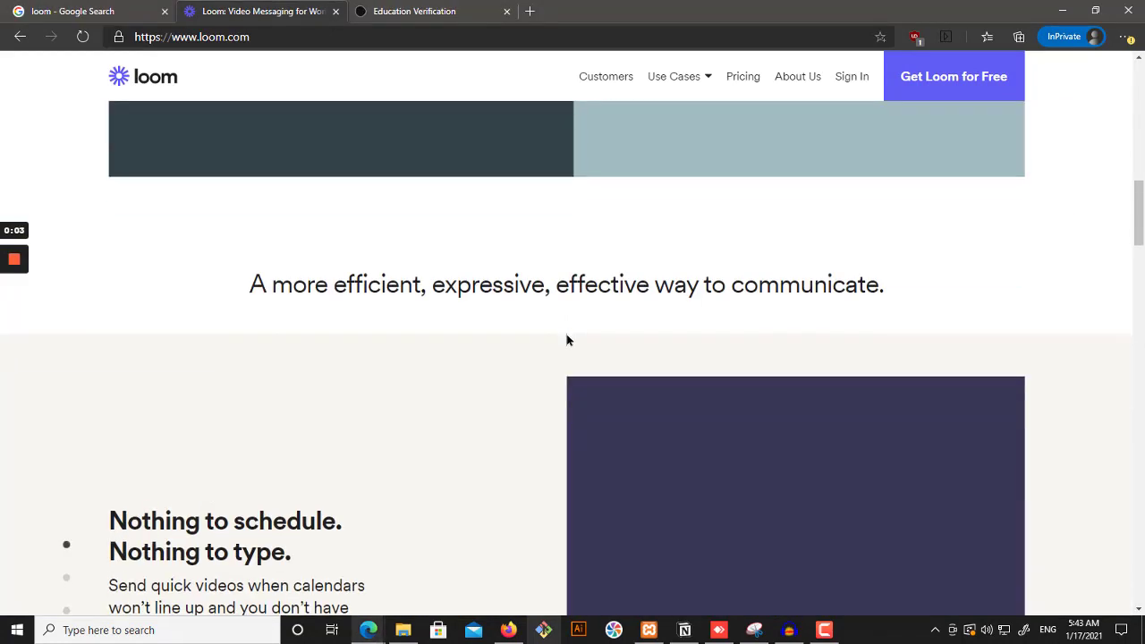
{"action": "scroll", "scroll_direction": "up", "scroll_amount": 3}
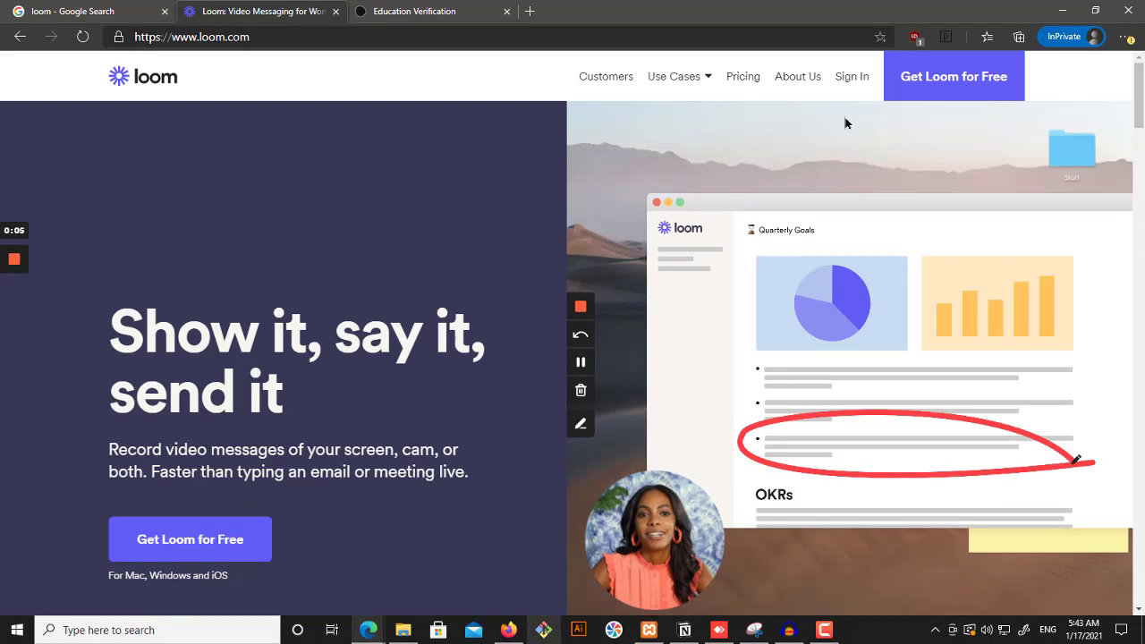
{"action": "left_click", "coordinate": [742, 76]}
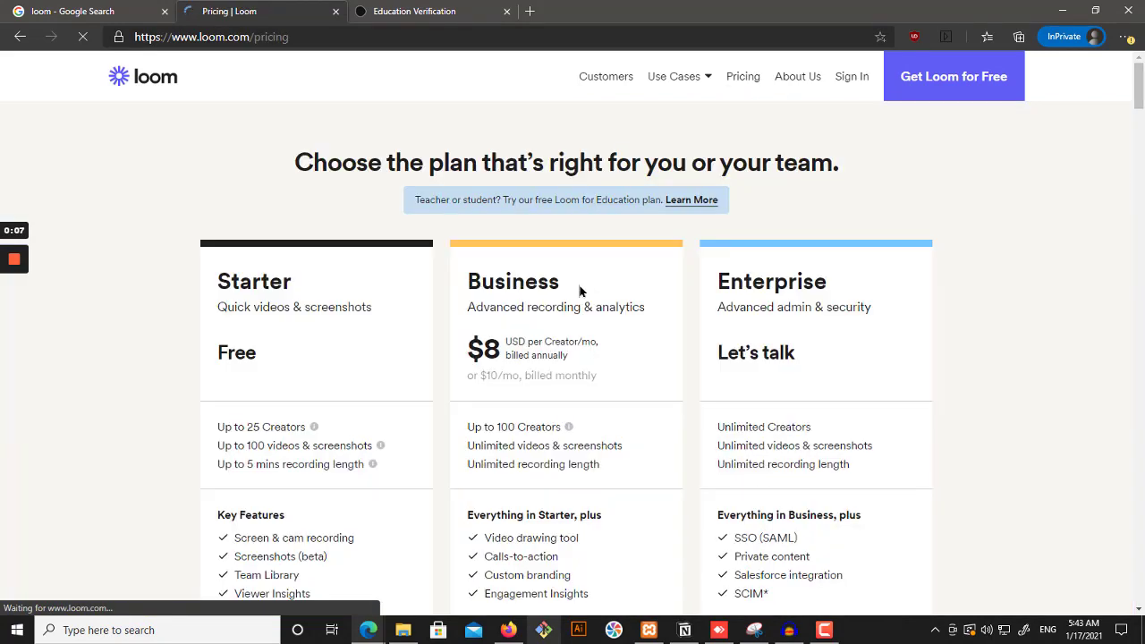
{"action": "mouse_move", "coordinate": [514, 325]}
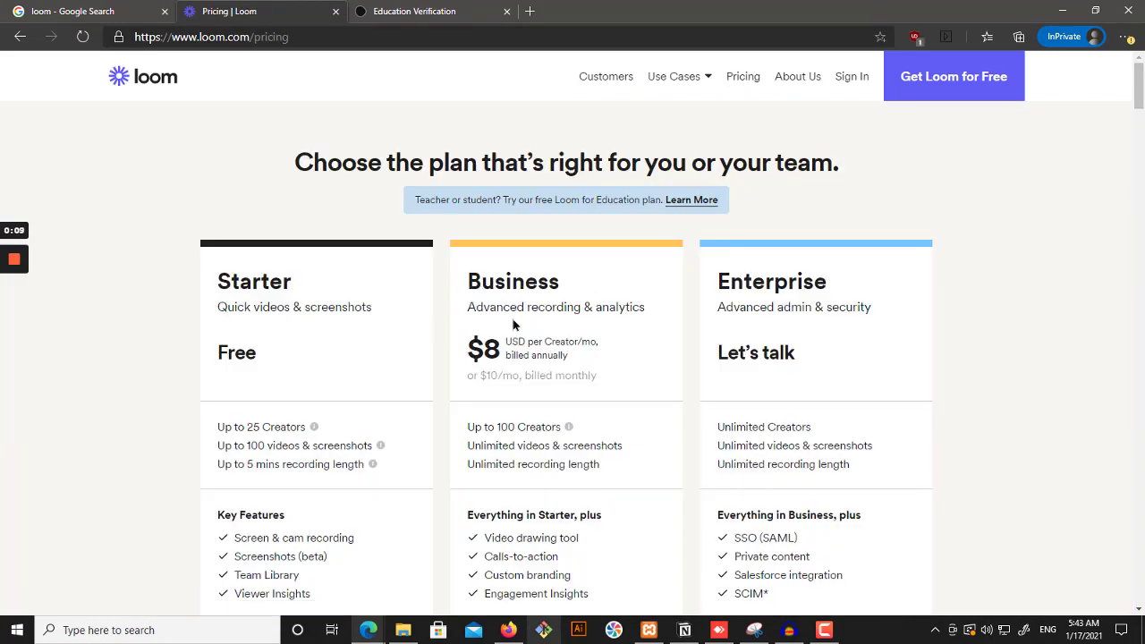
{"action": "scroll", "scroll_direction": "down", "scroll_amount": 3}
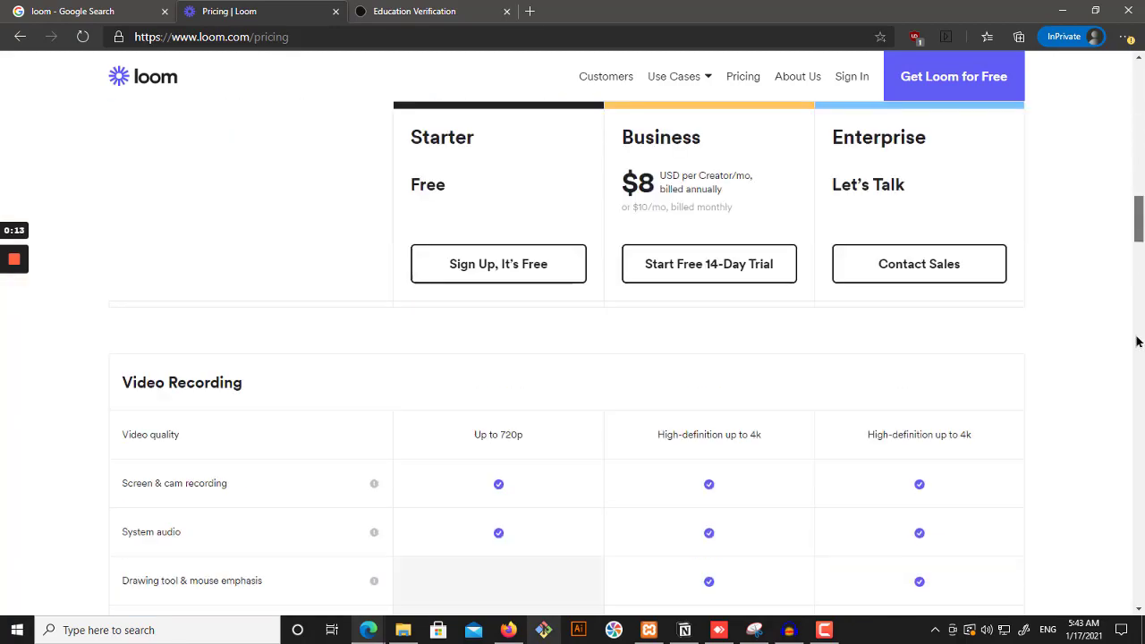
{"action": "scroll", "scroll_direction": "down", "scroll_amount": 3}
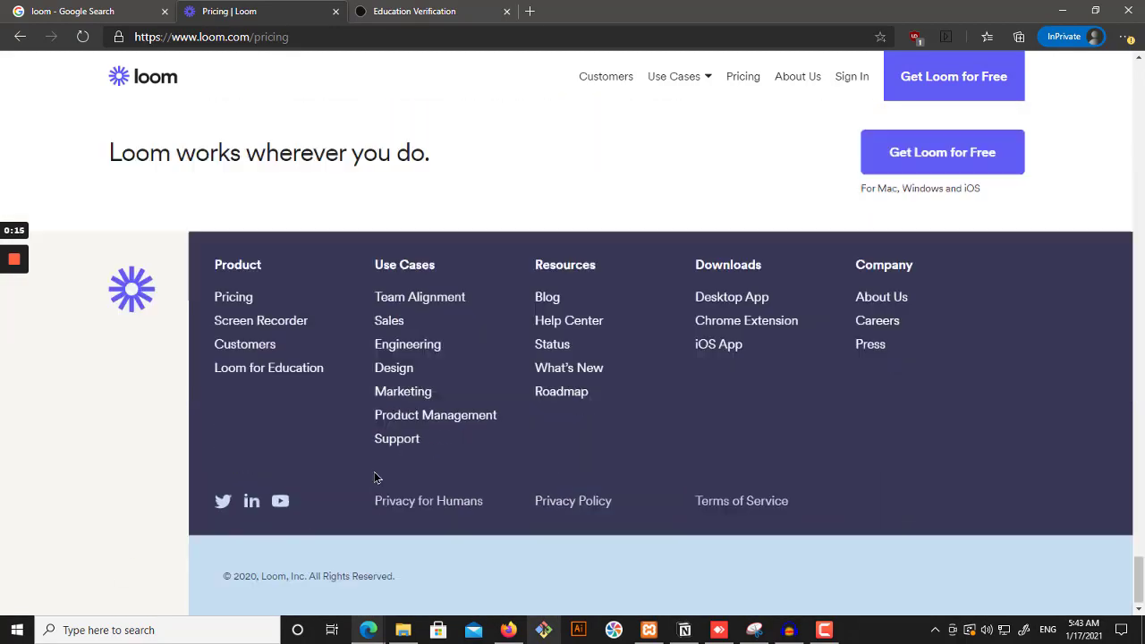
{"action": "left_click", "coordinate": [268, 367]}
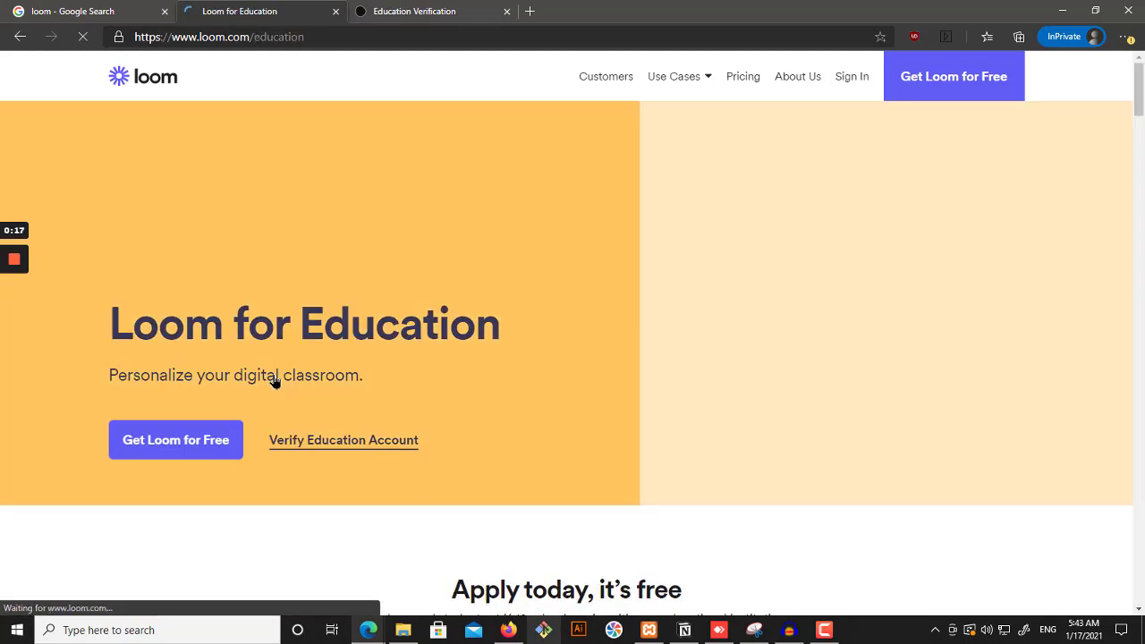
{"action": "scroll", "scroll_direction": "down", "scroll_amount": 3}
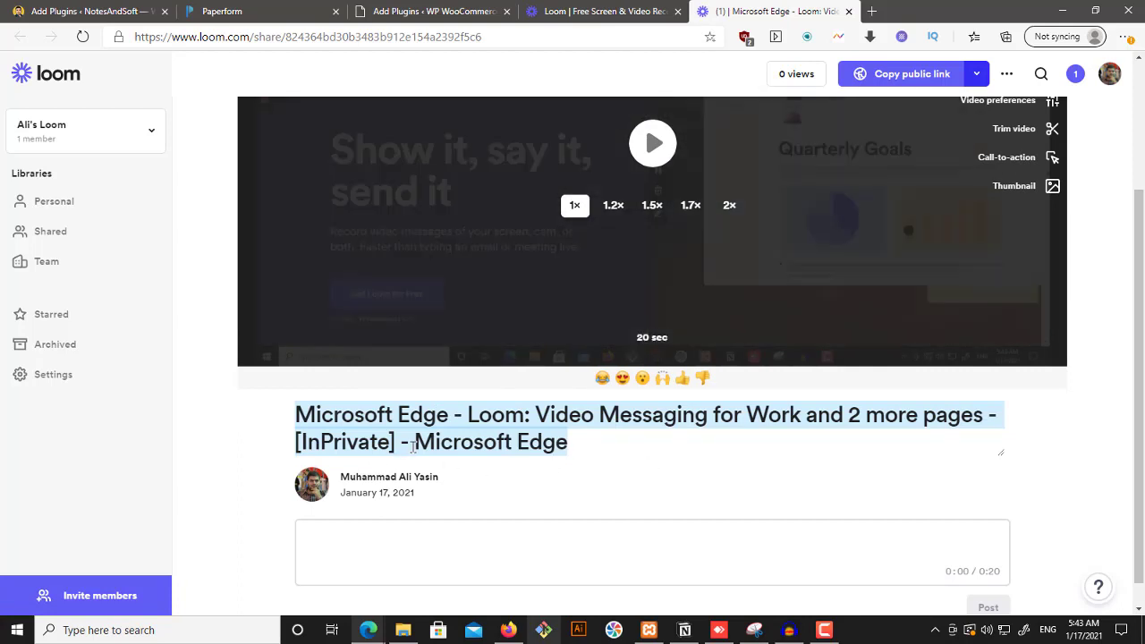
Replace the auto-generated video title with 'Thank YOu Teacher'.
{"action": "type", "text": "Thank YOu Teacher"}
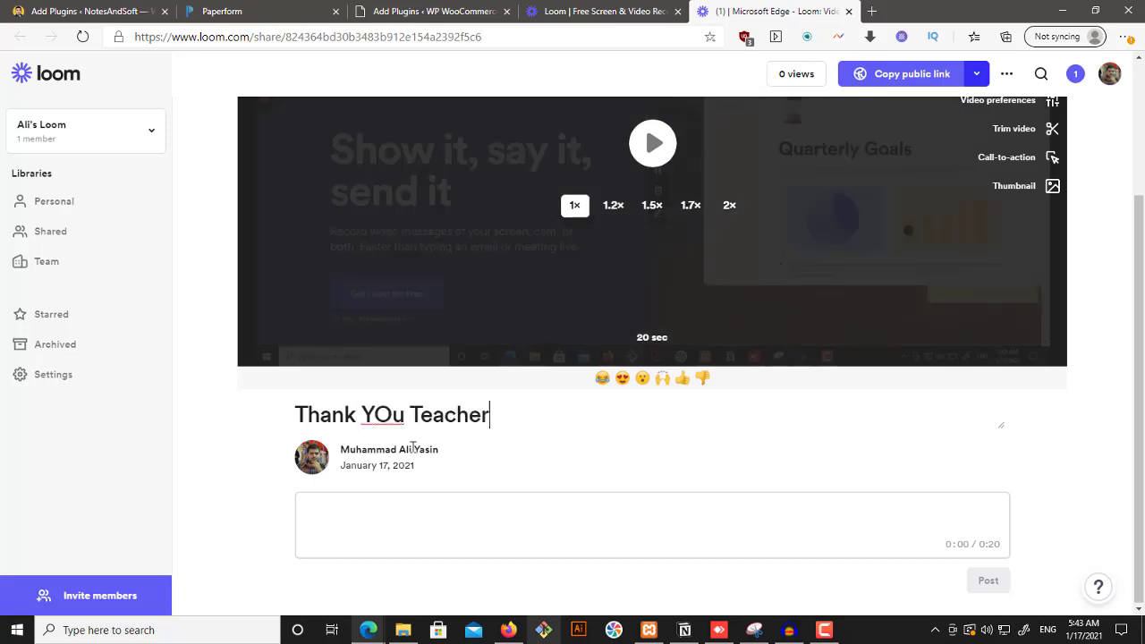
{"action": "mouse_move", "coordinate": [682, 377]}
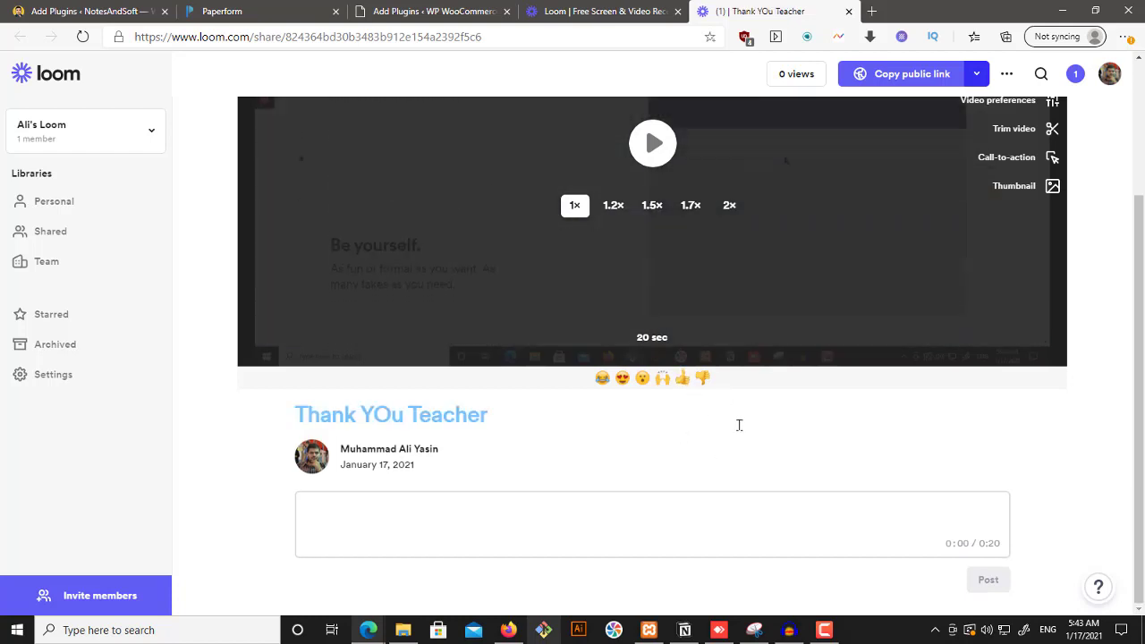
{"action": "scroll", "scroll_direction": "down", "scroll_amount": 3}
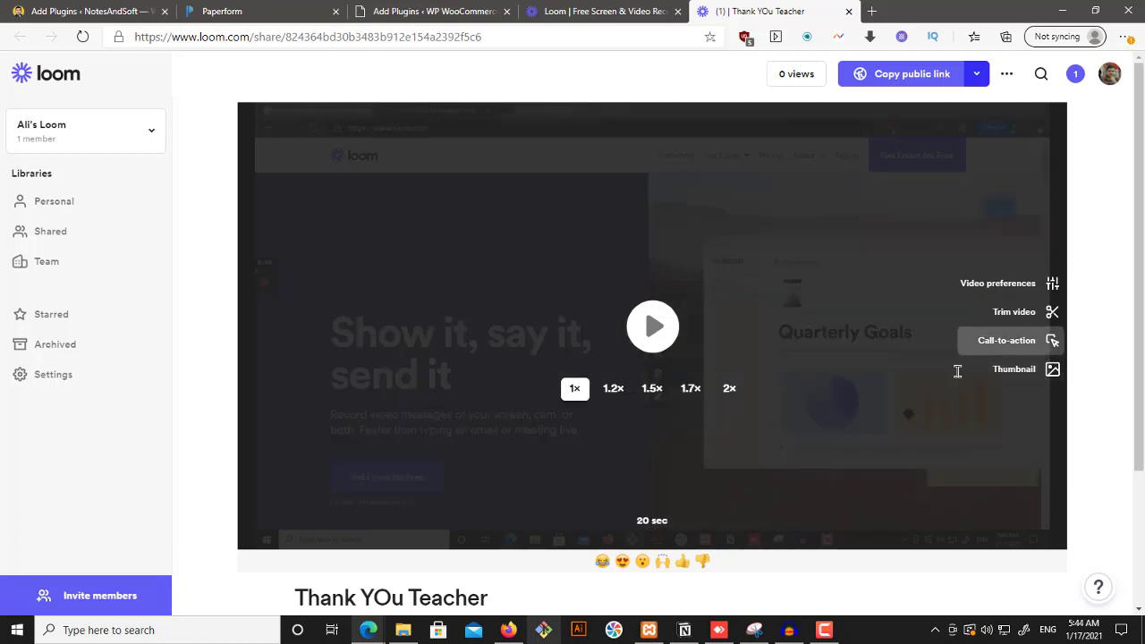
{"action": "left_click", "coordinate": [1006, 340]}
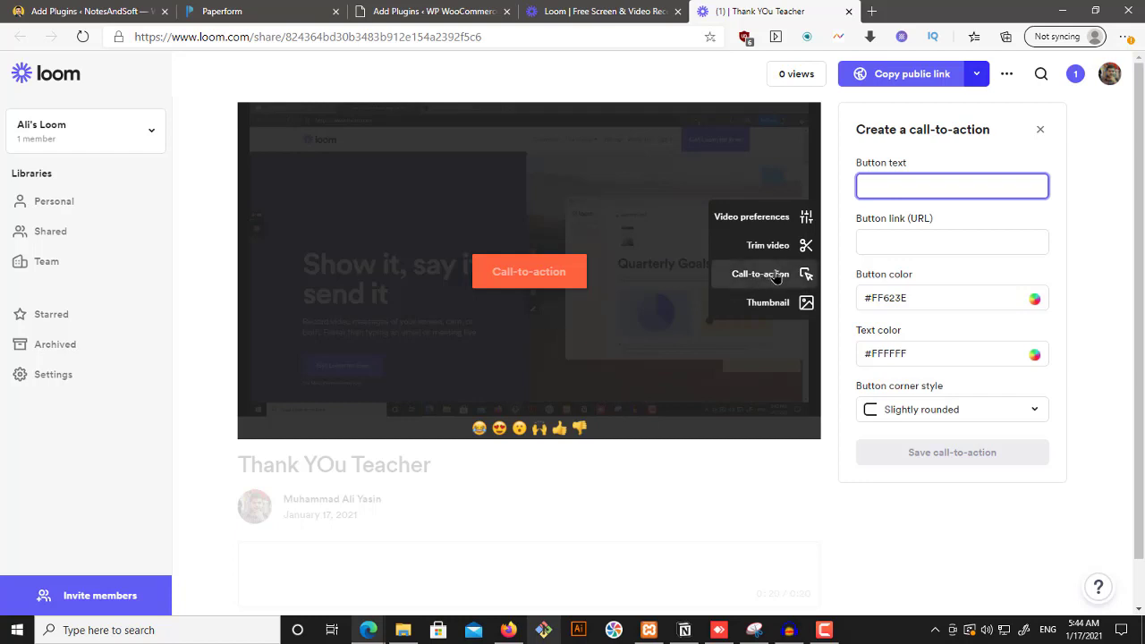
{"action": "type", "text": "loom"}
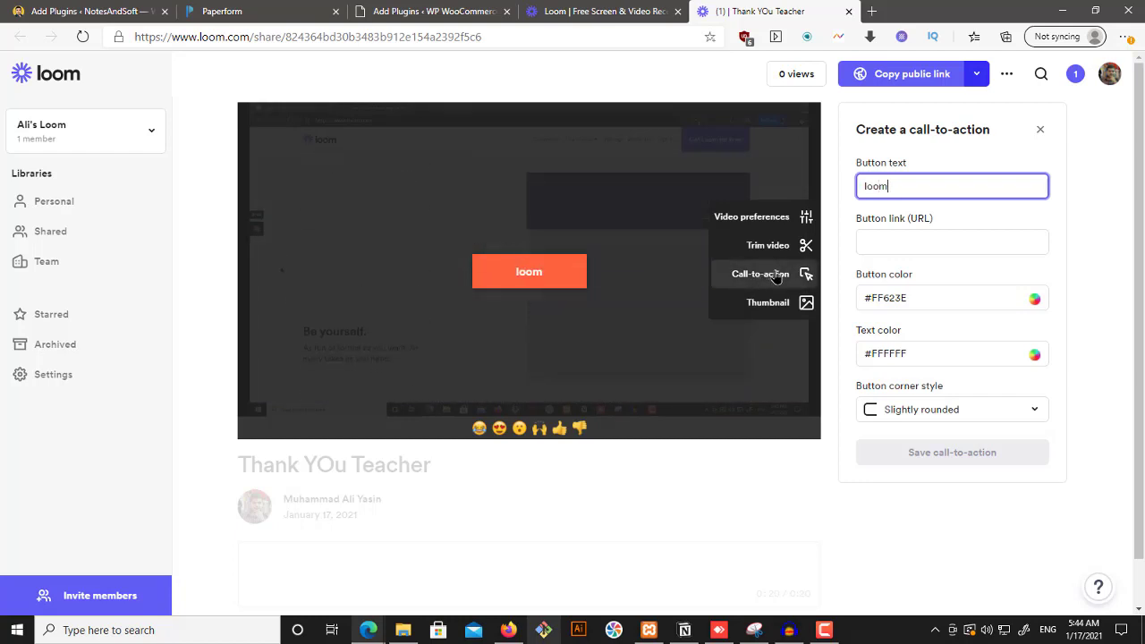
{"action": "type", "text": ".com"}
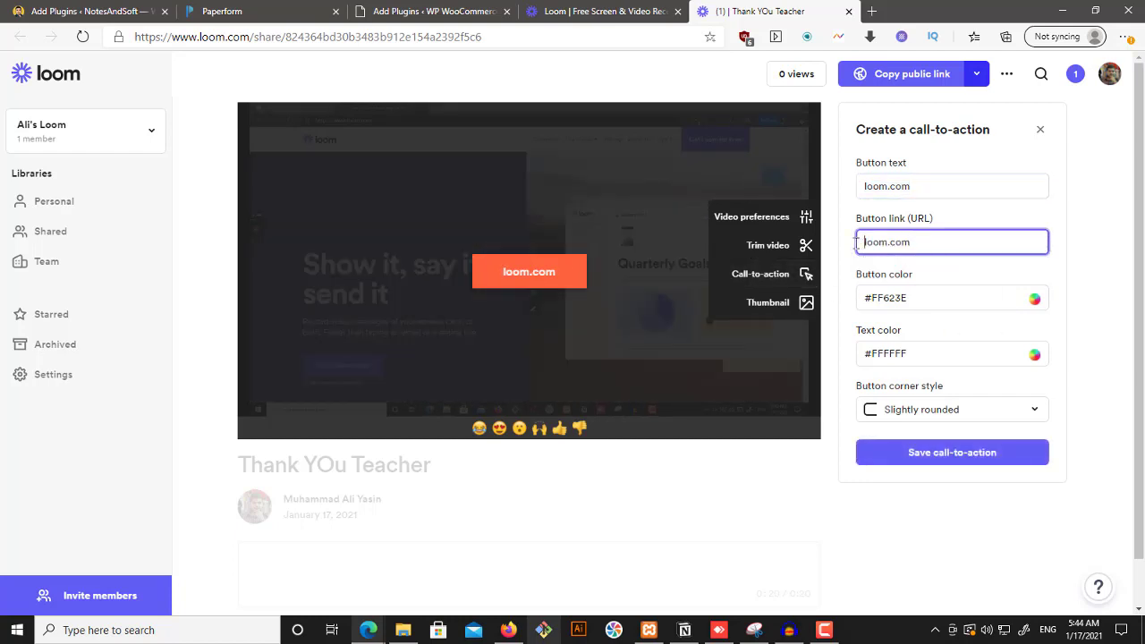
{"action": "type", "text": "https://"}
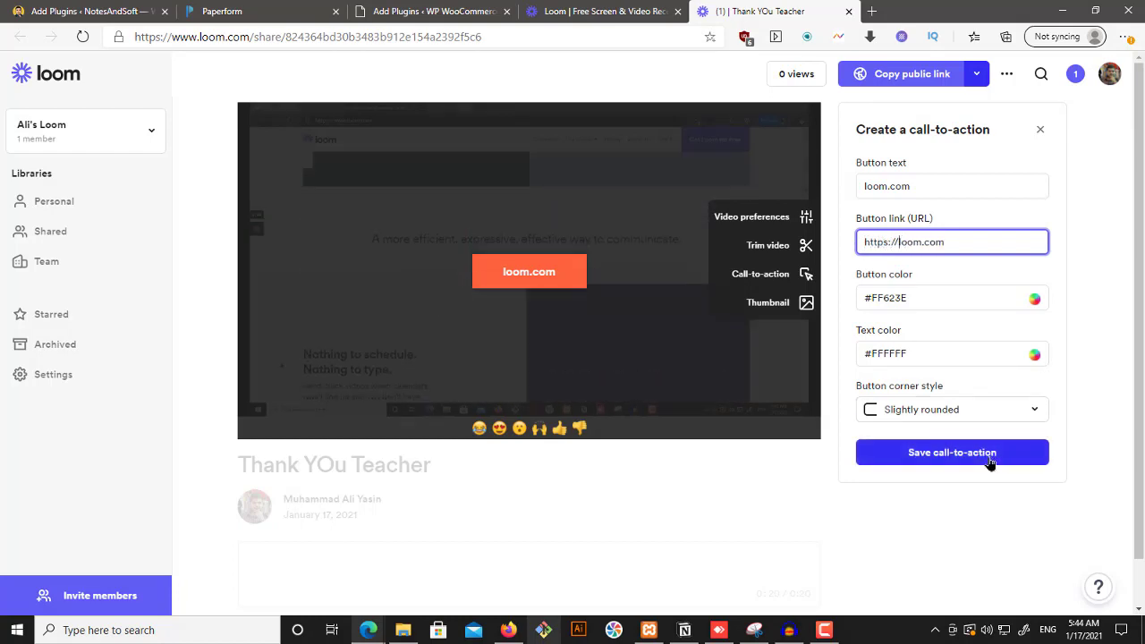
{"action": "left_click", "coordinate": [951, 451]}
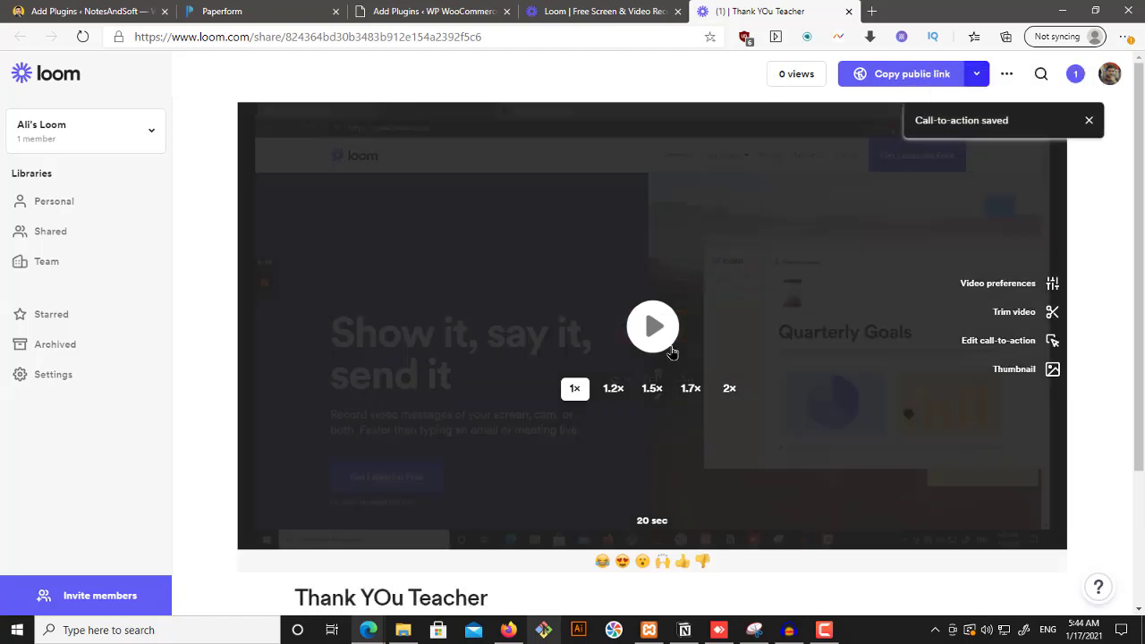
Play the video and pause near the end to see the loom.com button.
{"action": "left_click", "coordinate": [652, 327]}
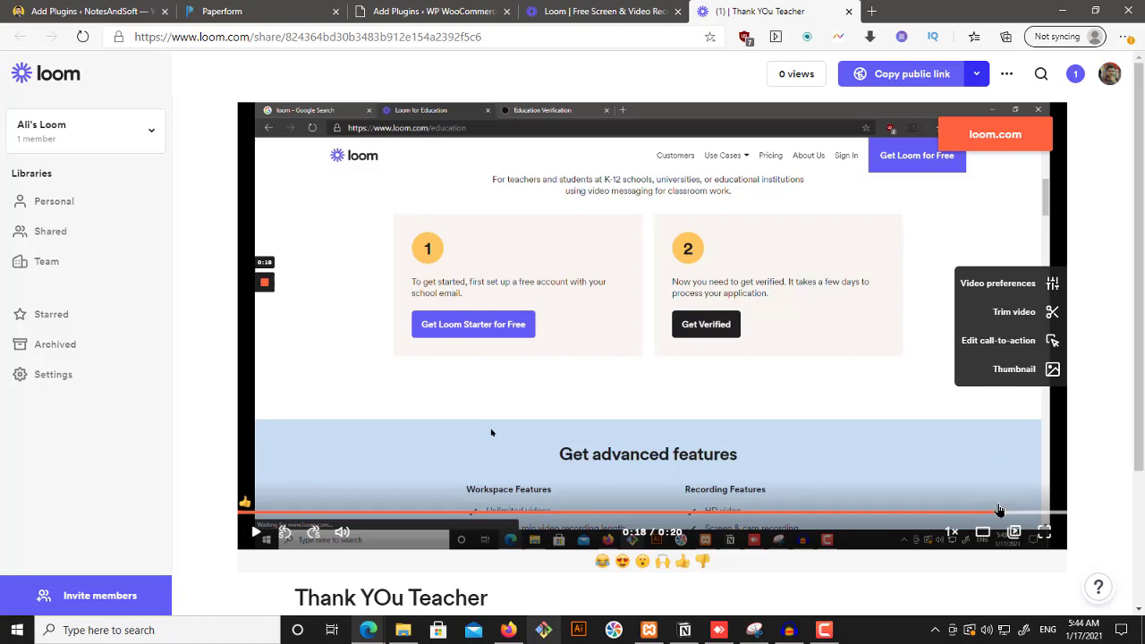
{"action": "left_click", "coordinate": [911, 73]}
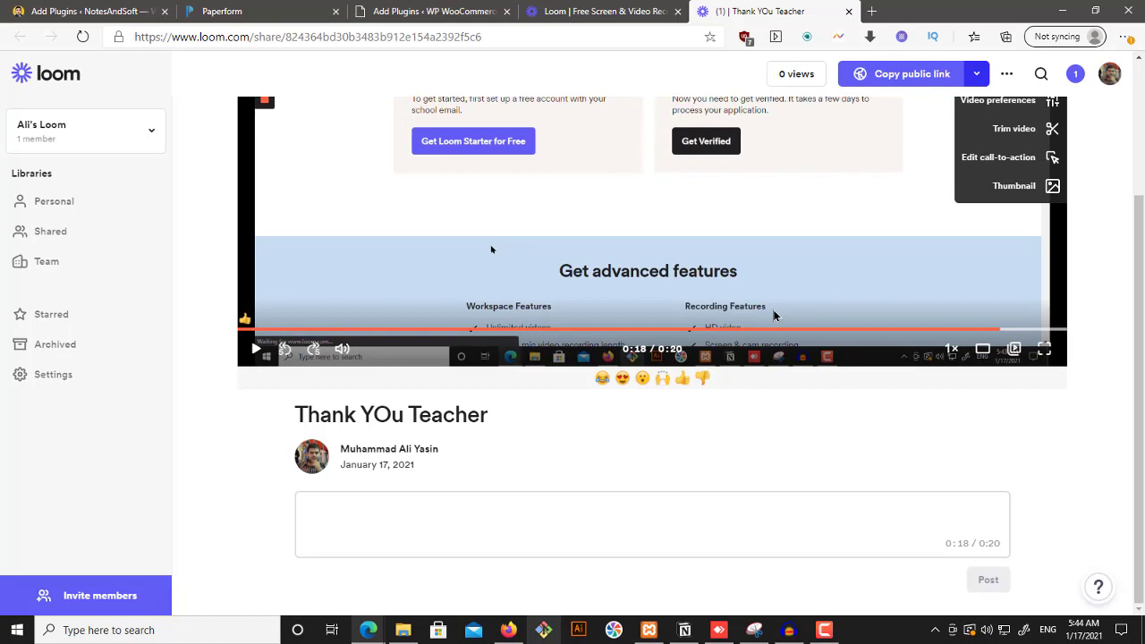
{"action": "mouse_move", "coordinate": [1125, 88]}
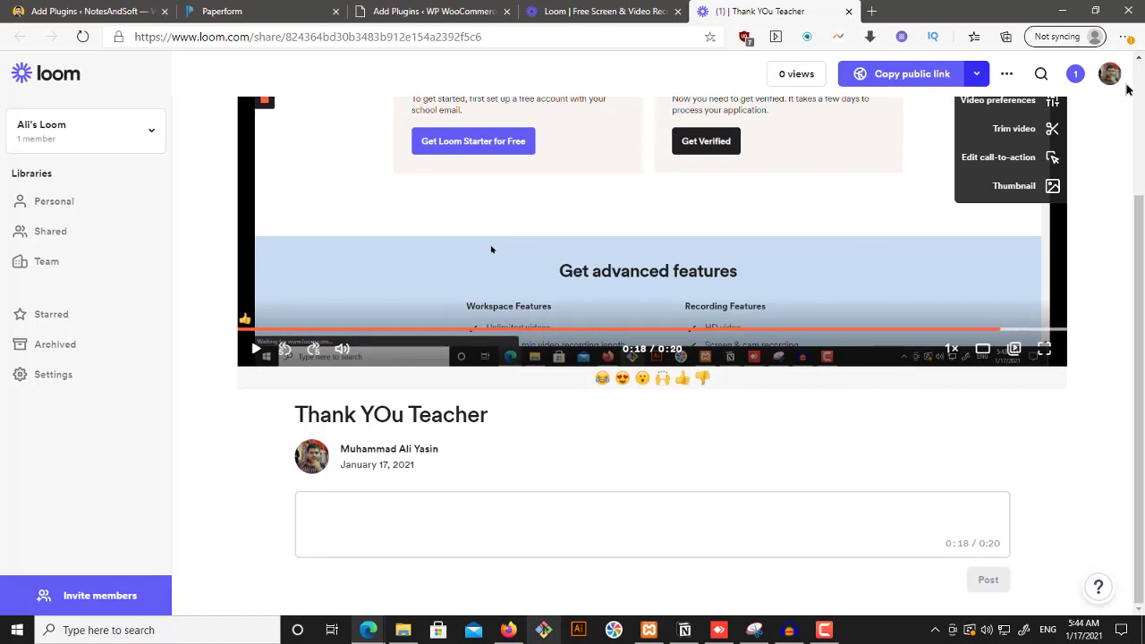
{"action": "left_click", "coordinate": [1075, 73]}
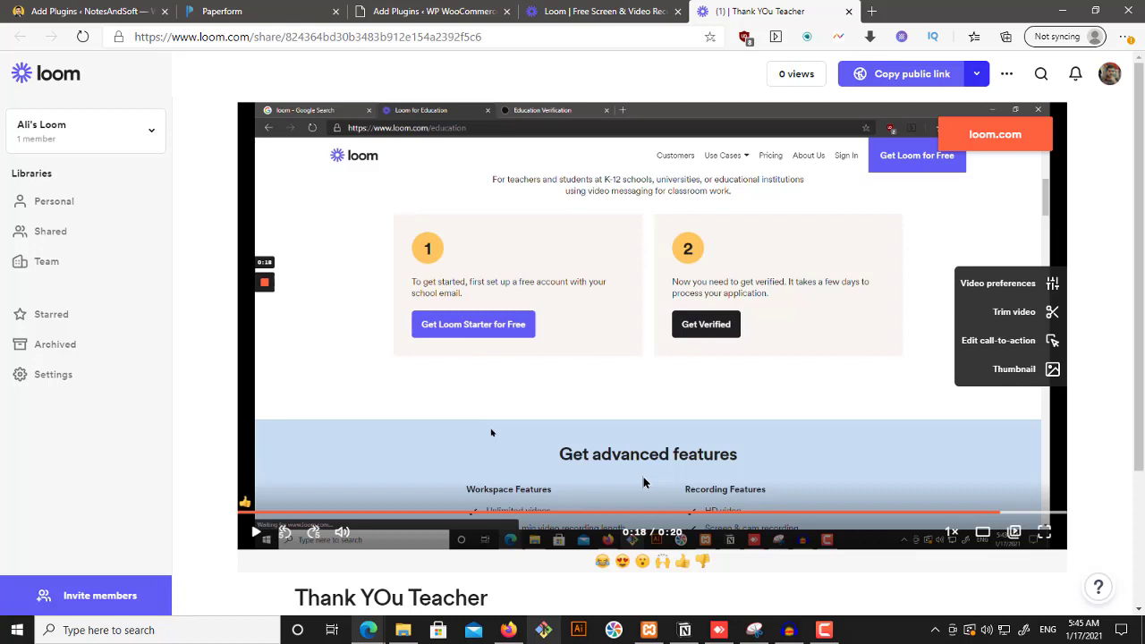
{"action": "mouse_move", "coordinate": [702, 503]}
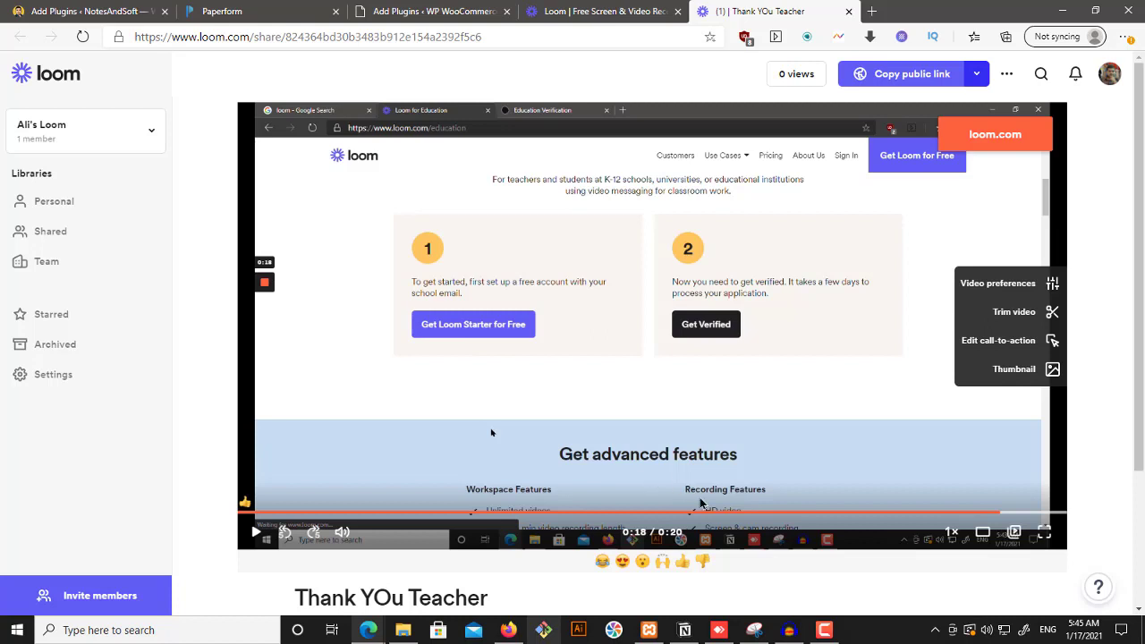